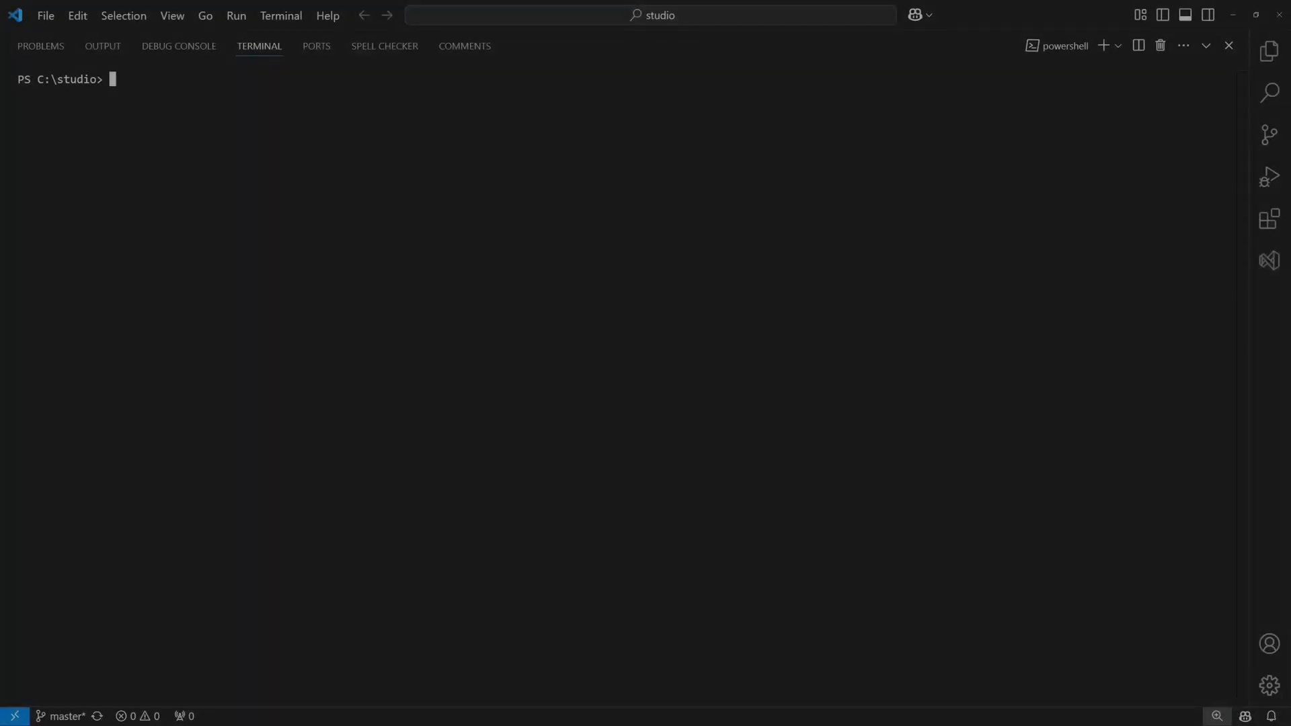
Step: Scaffold the mind-elixir-shell Tauri Vue app with pnpm create tauri-app, install packages and run tauri dev
{"action": "type", "text": "pnpm create tauri-app"}
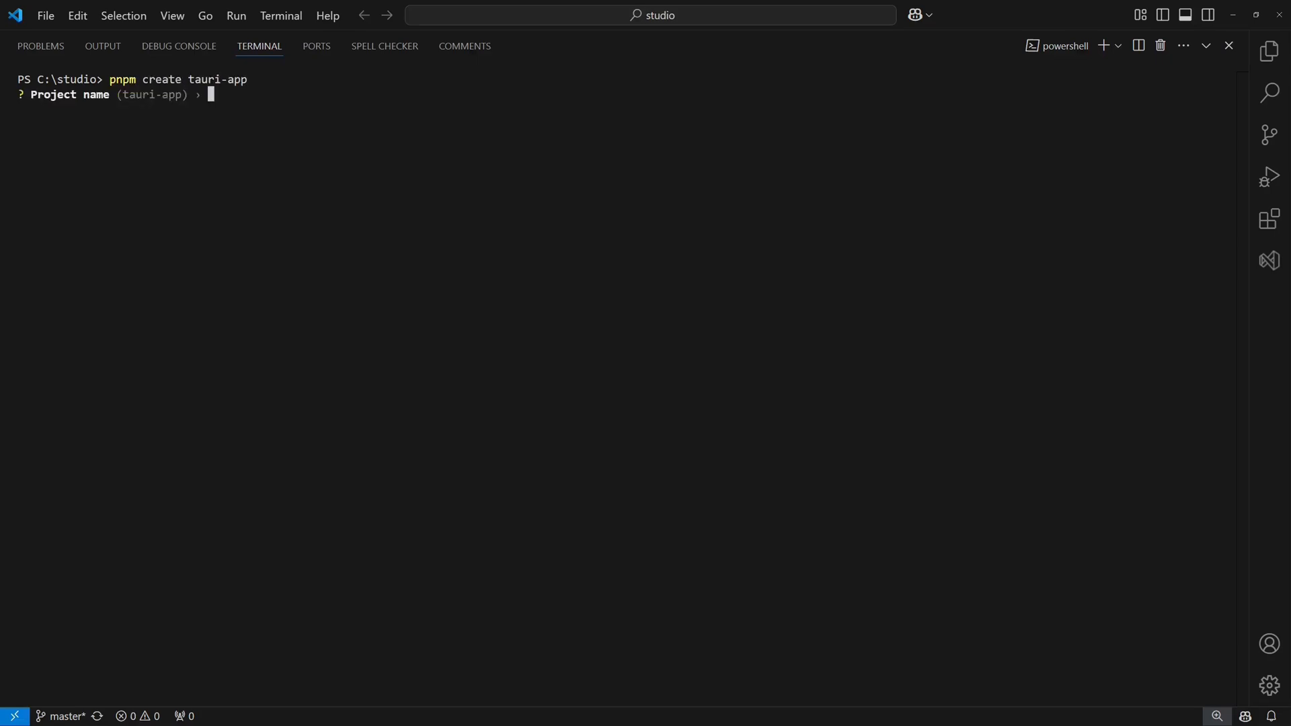
{"action": "type", "text": "mind-elixir-shell\\"}
{"action": "type", "text": "pnpm"}
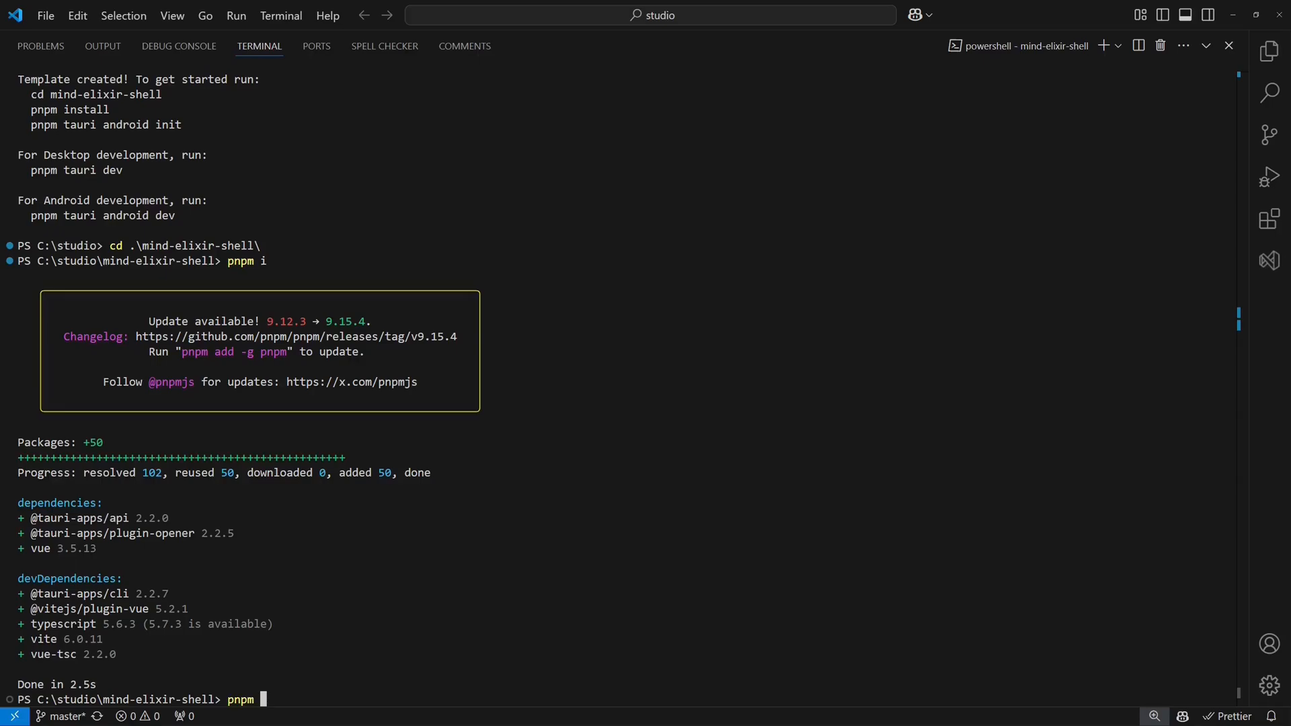
{"action": "type", "text": "run tauri dev"}
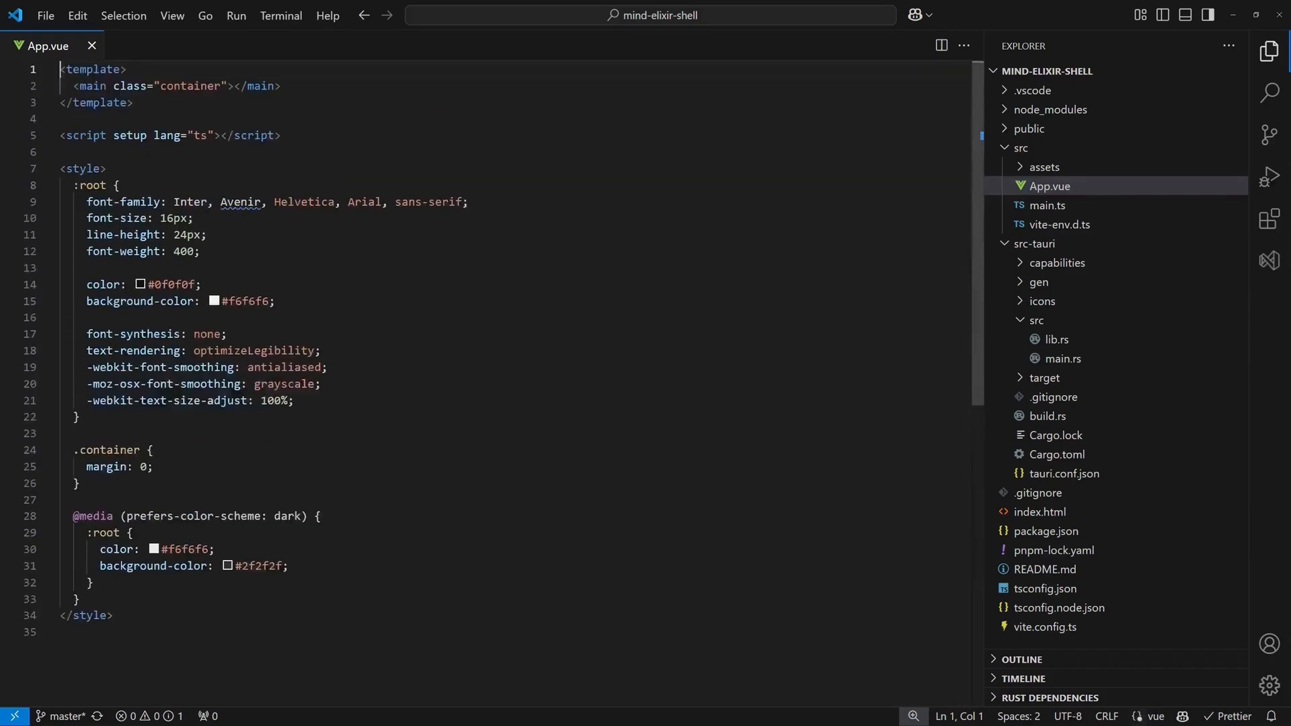
Step: Add a #map div, import MindElixir and the sample data, and create the map in onMounted
{"action": "type", "text": "<div id=\"map\"></div>"}
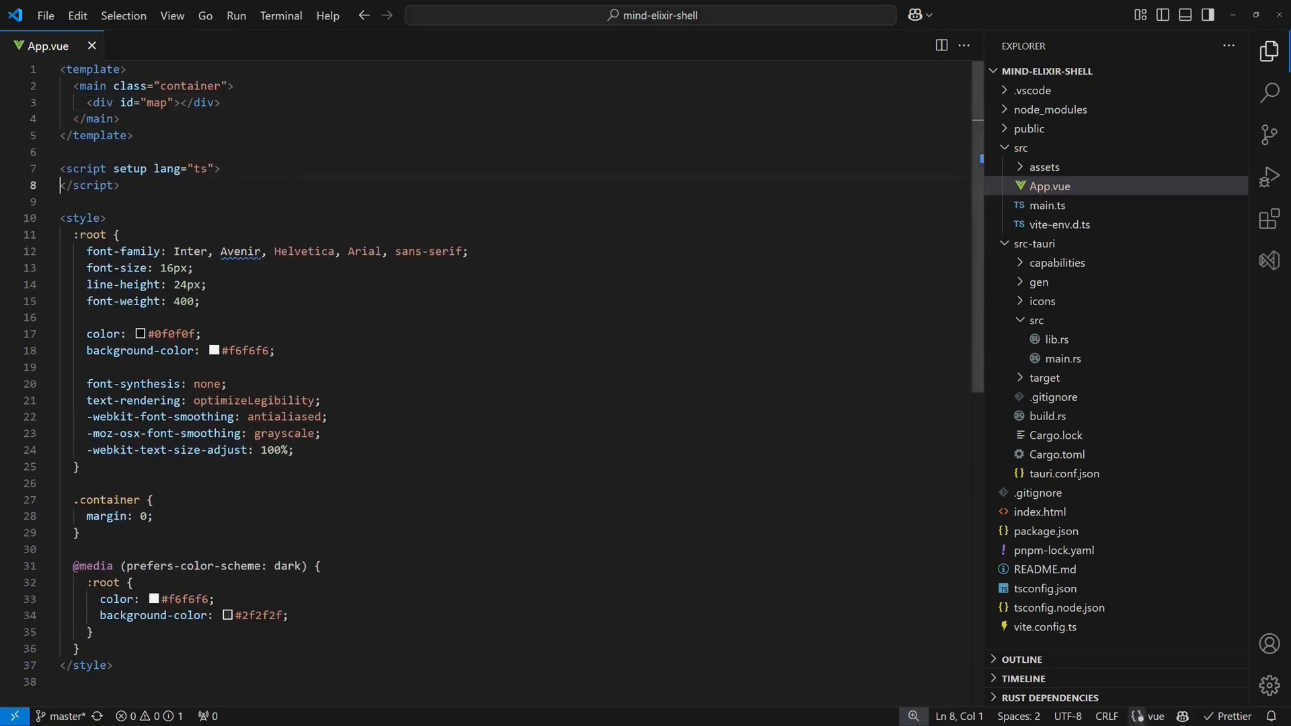
{"action": "type", "text": "import MindElixir from 'mind-elixir'"}
{"action": "type", "text": "me.value.mindElixirBox.requestFulls"}
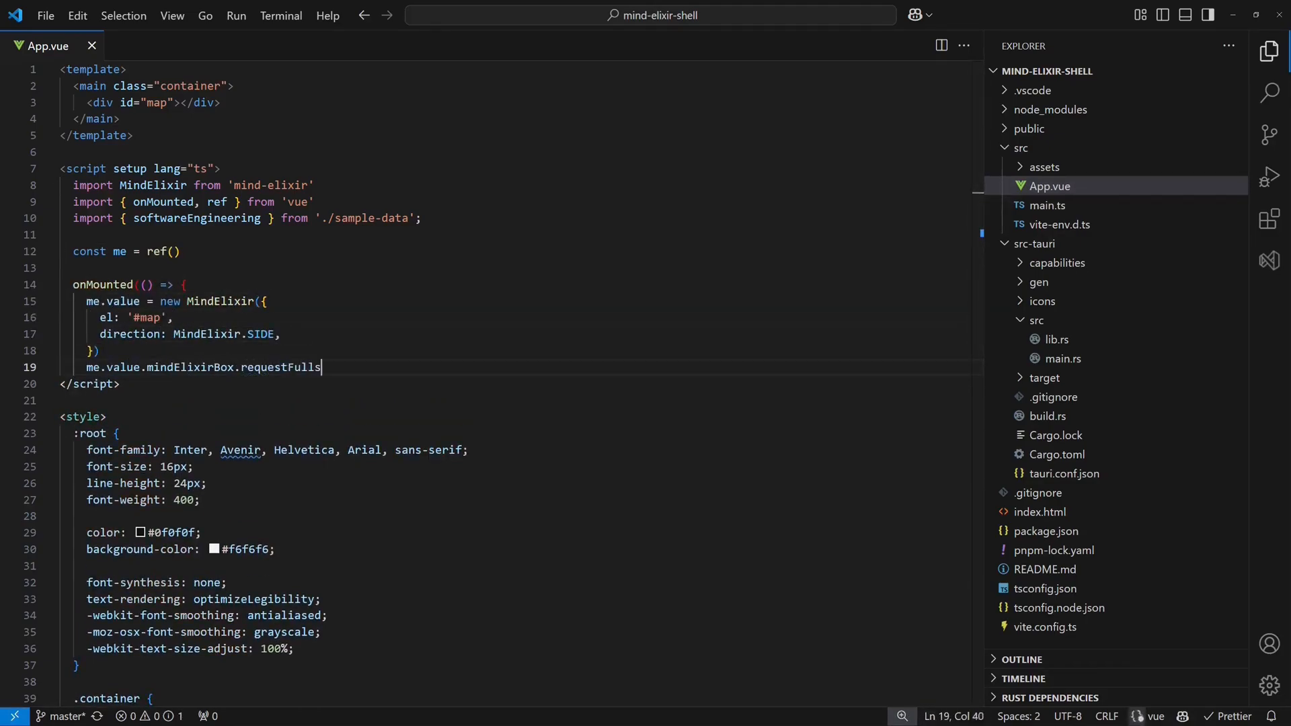
{"action": "type", "text": "creen()"}
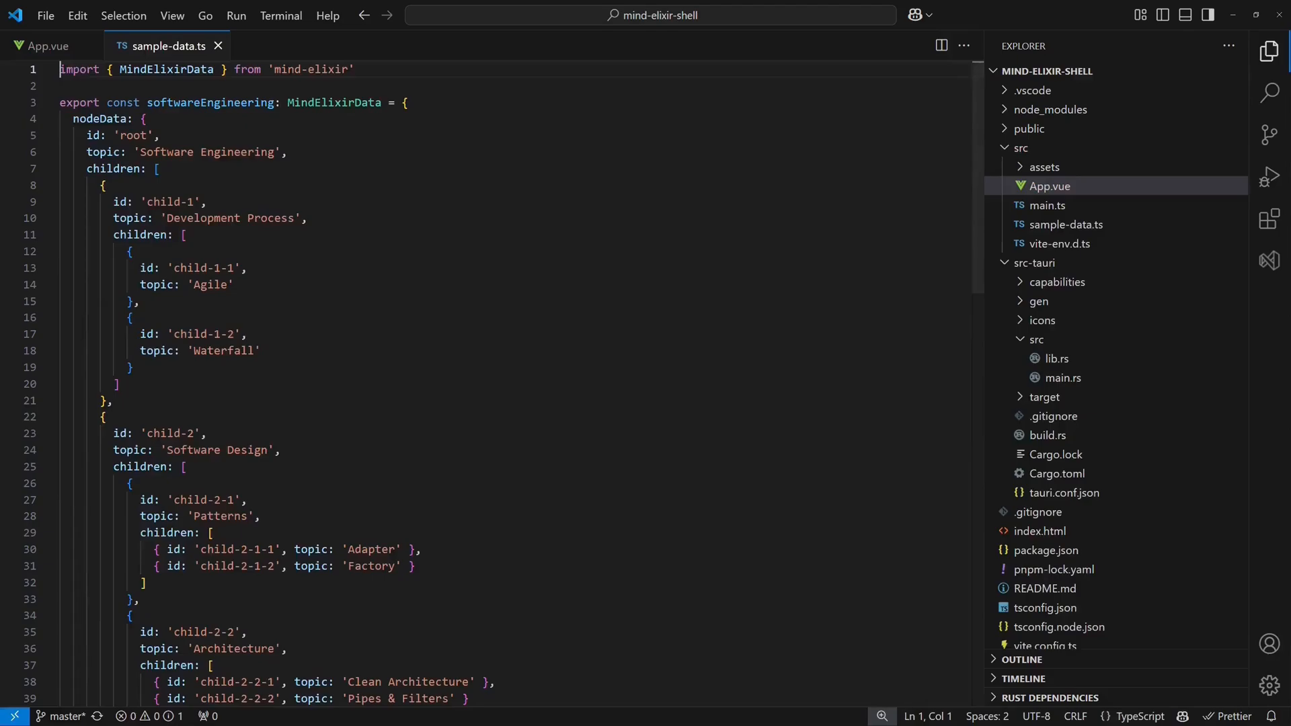
Step: Add a #map style rule with height 1000px and width 100% in App.vue
{"action": "left_click", "coordinate": [50, 46]}
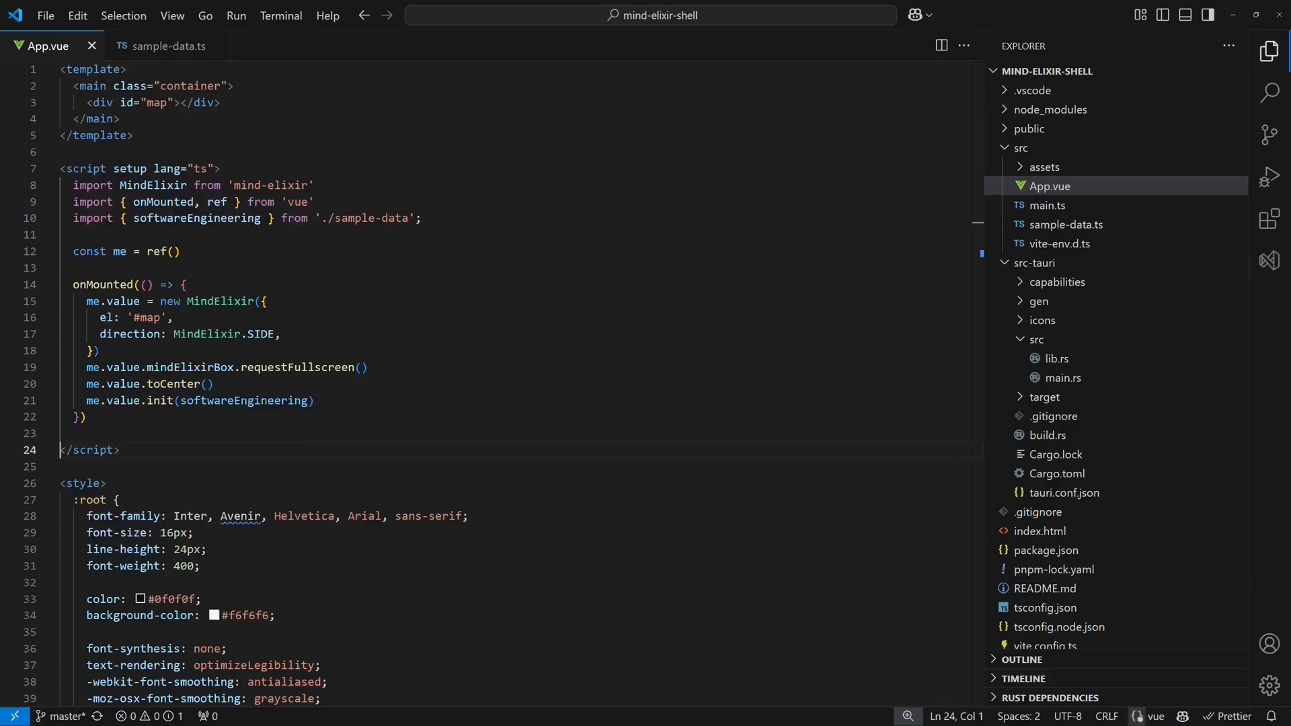
{"action": "scroll", "scroll_direction": "down", "scroll_amount": 3}
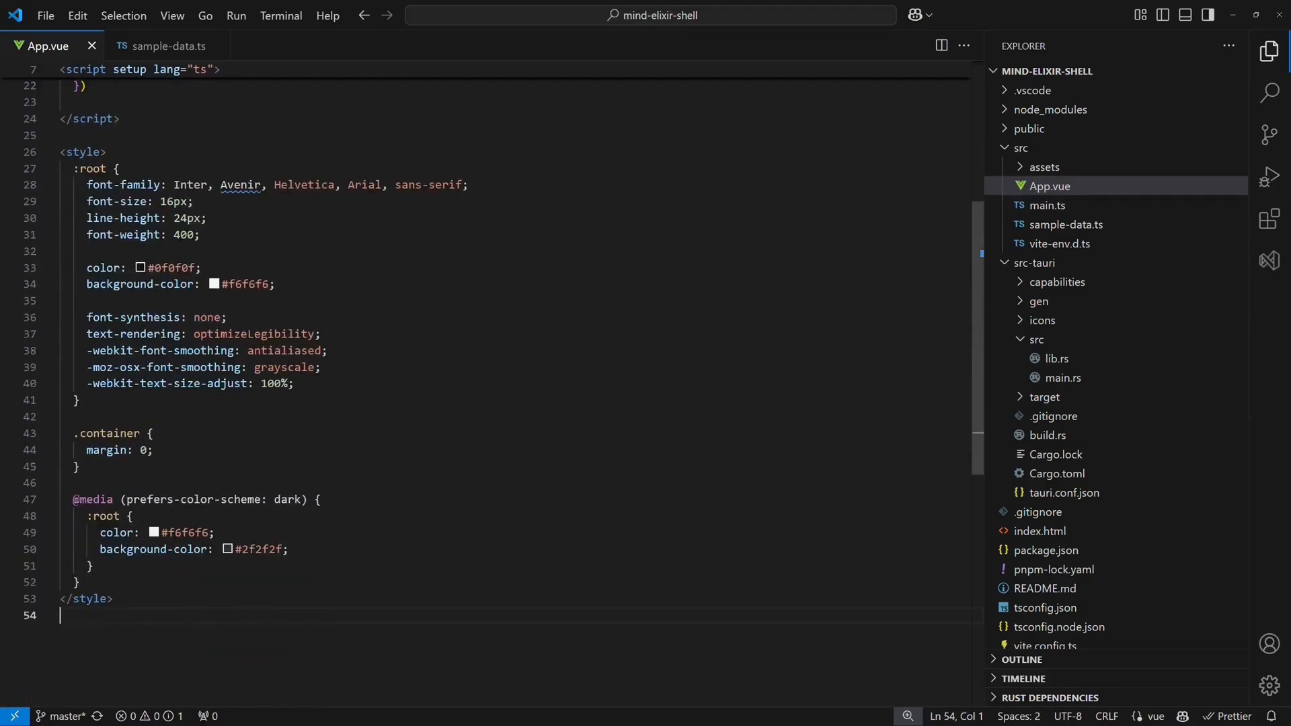
{"action": "type", "text": "#map {"}
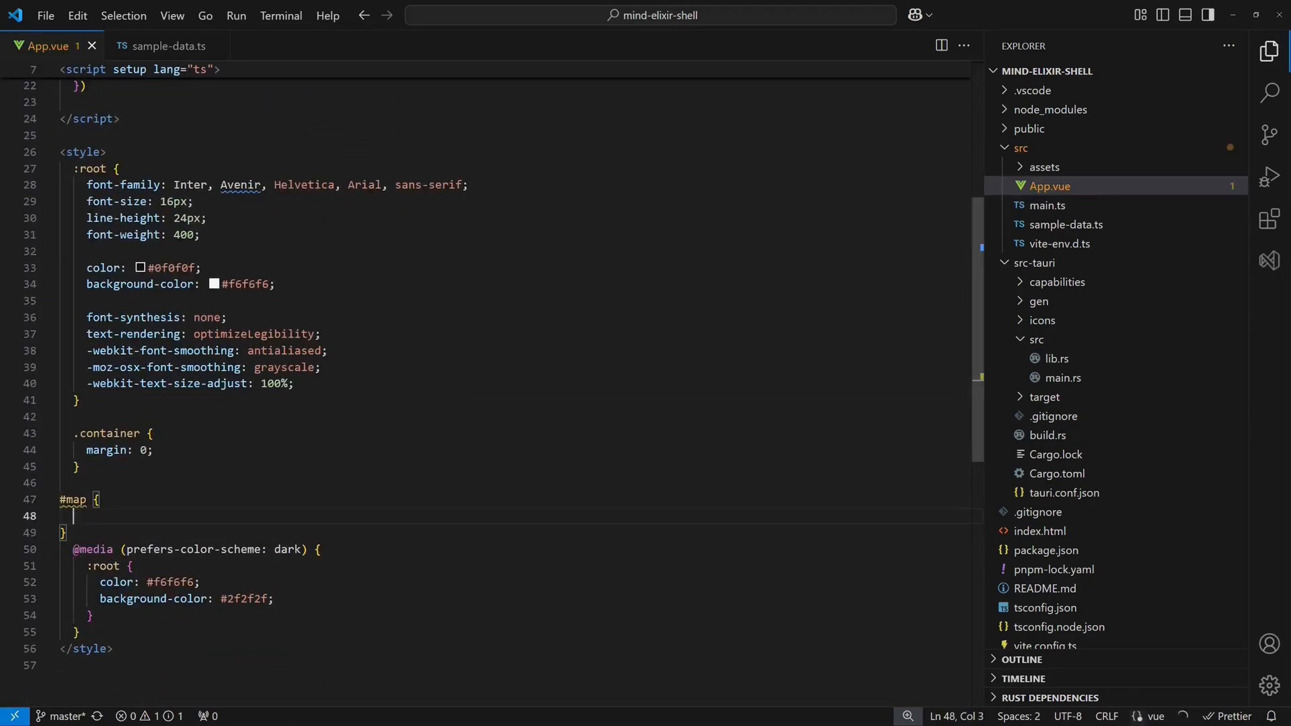
{"action": "type", "text": "height: 1000px;"}
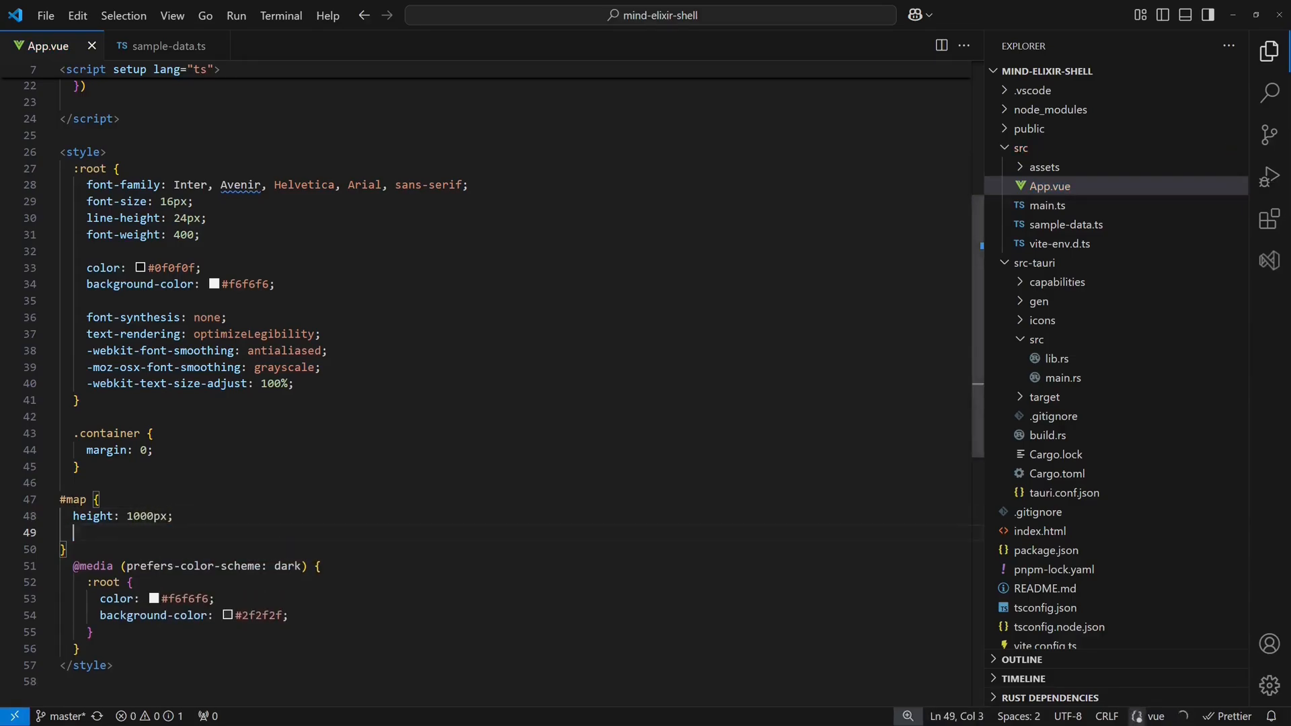
{"action": "type", "text": "width: 100%;"}
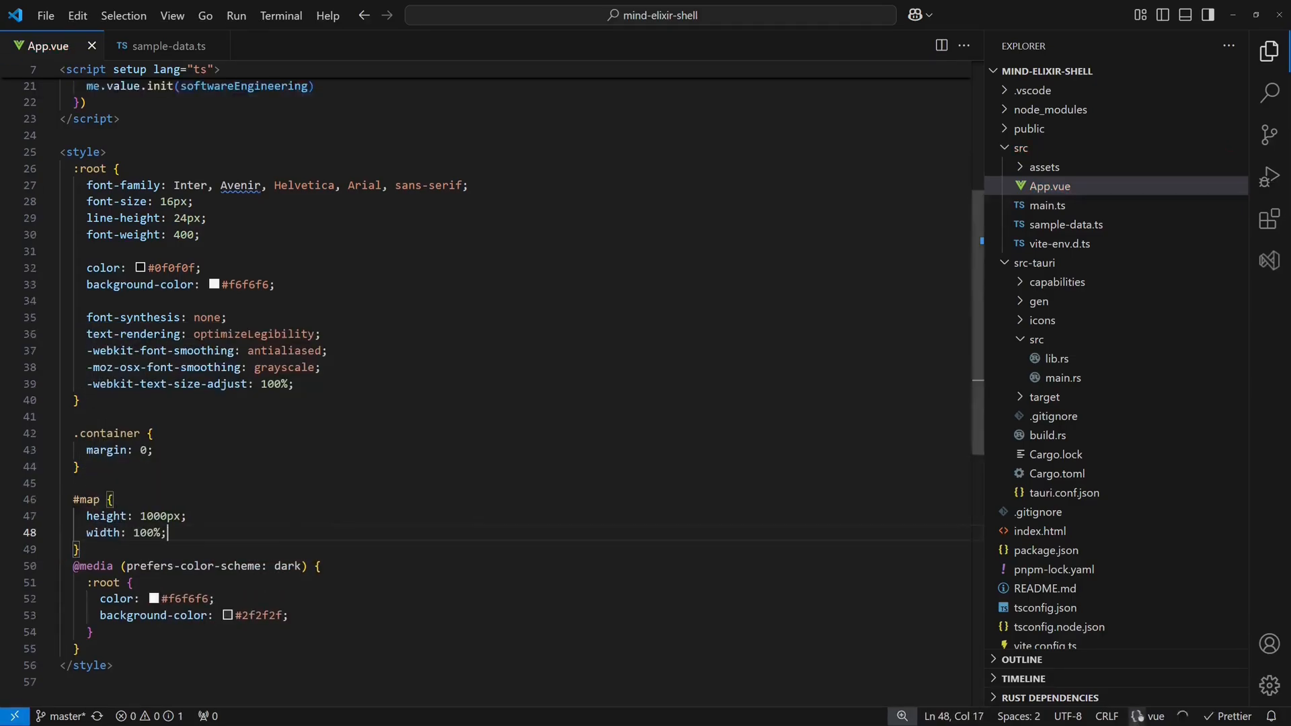
{"action": "left_click", "coordinate": [1063, 492]}
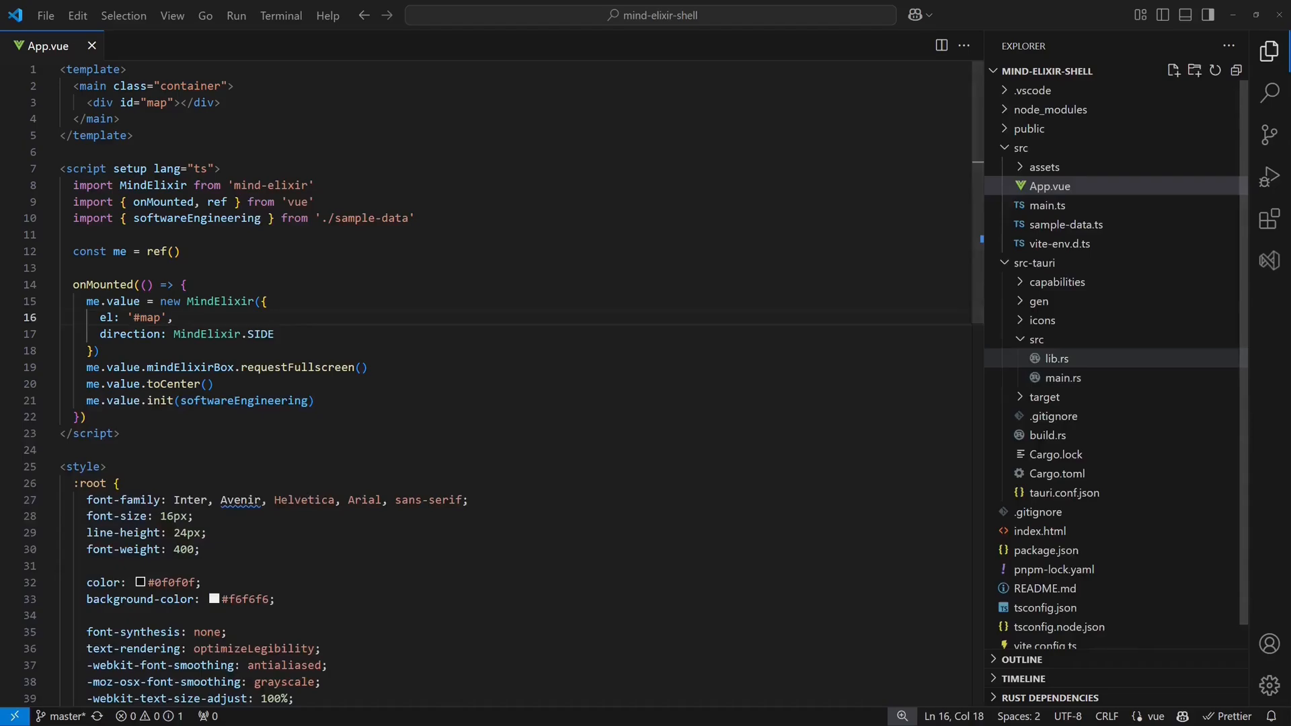
Step: Remove the greet command from lib.rs and start a File submenu with tauri::menu
{"action": "left_click", "coordinate": [1057, 357]}
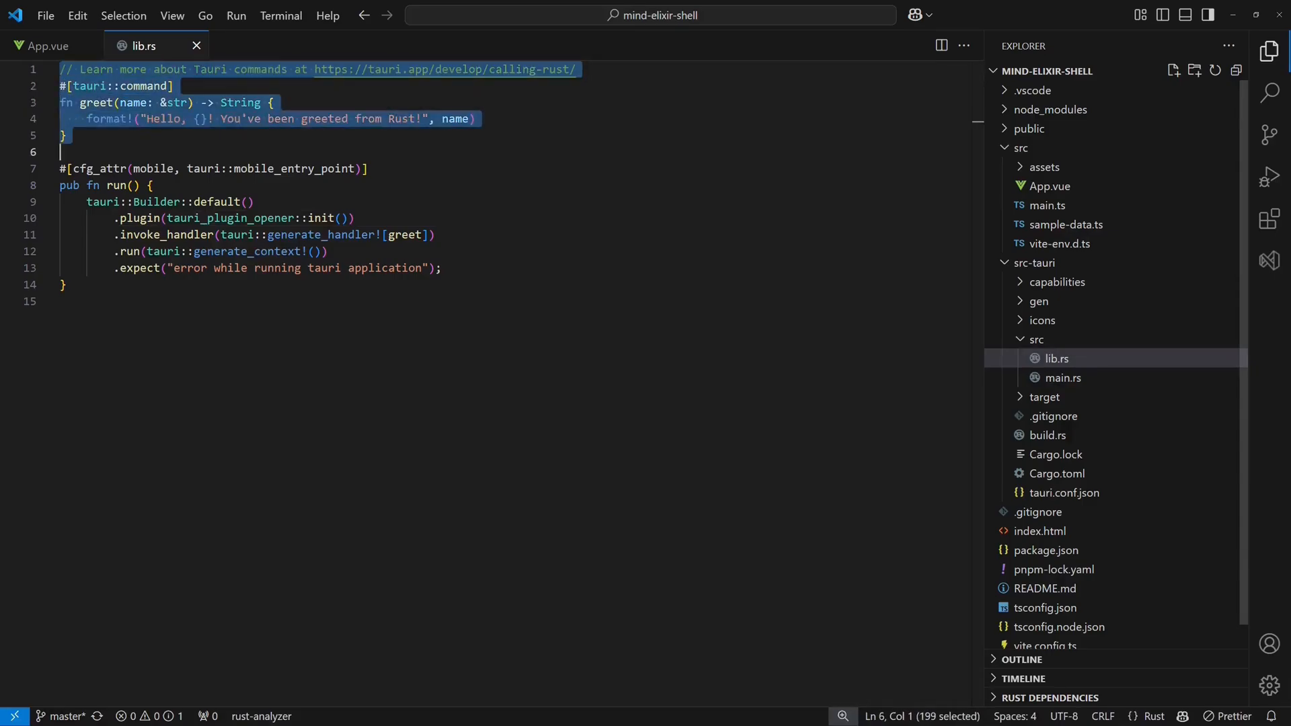
{"action": "key", "text": "Delete"}
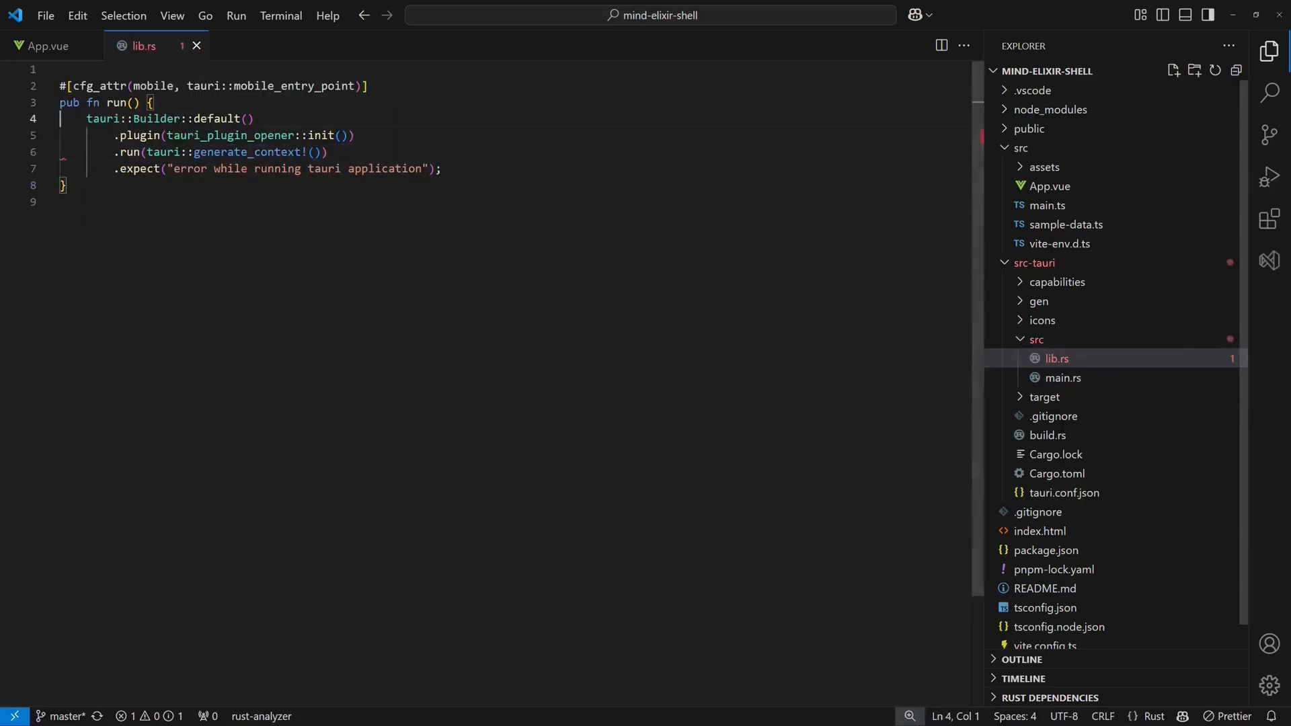
{"action": "type", "text": "use tauri::menu::*;"}
{"action": "type", "text": "Ok("}
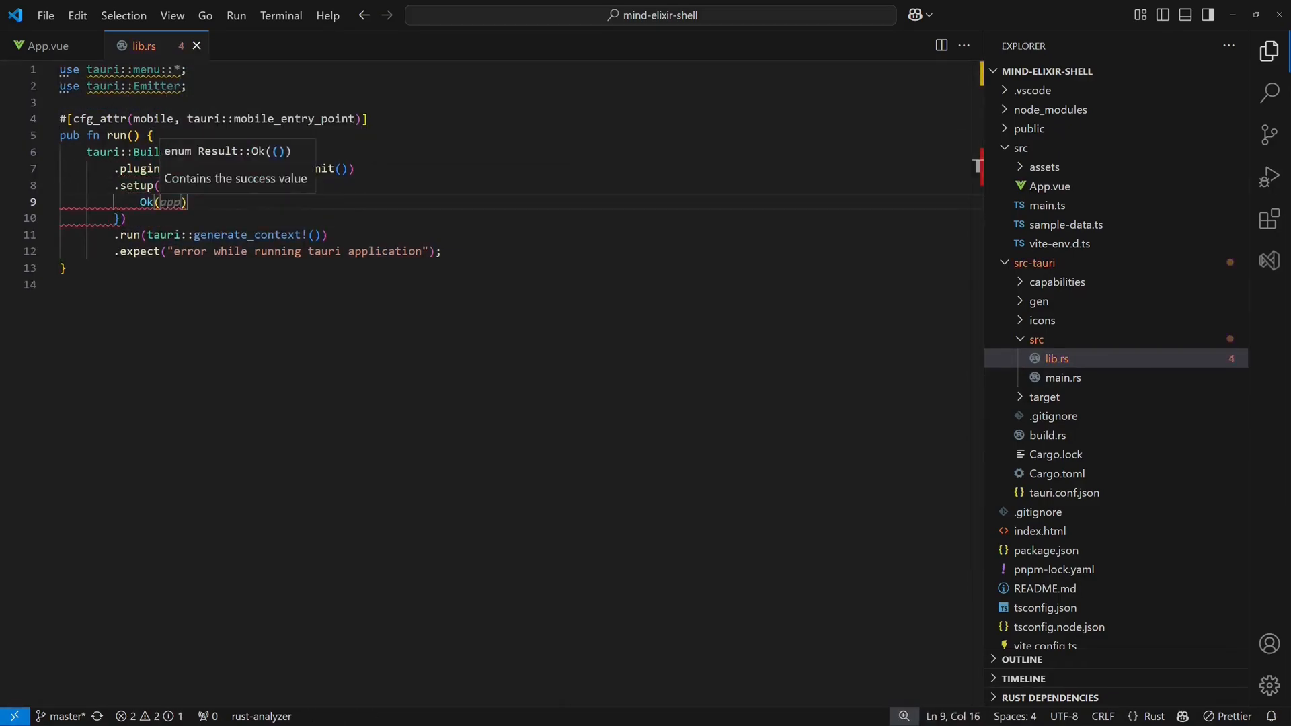
{"action": "type", "text": "let file_menu = SubmenuBuilder::new(app, \"File"}
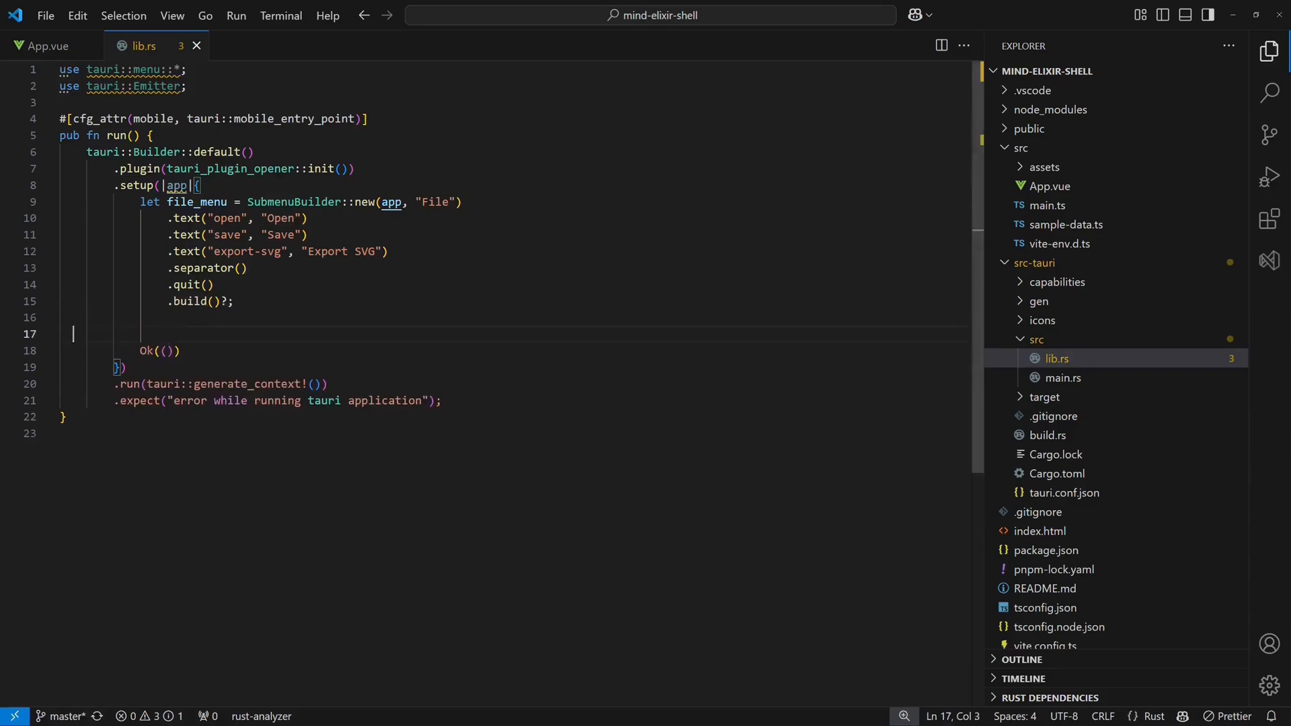
Step: Build the app menu with the File submenu and handle the open, save and export menu events
{"action": "type", "text": "let menu = MenuBuilder::new(app)."}
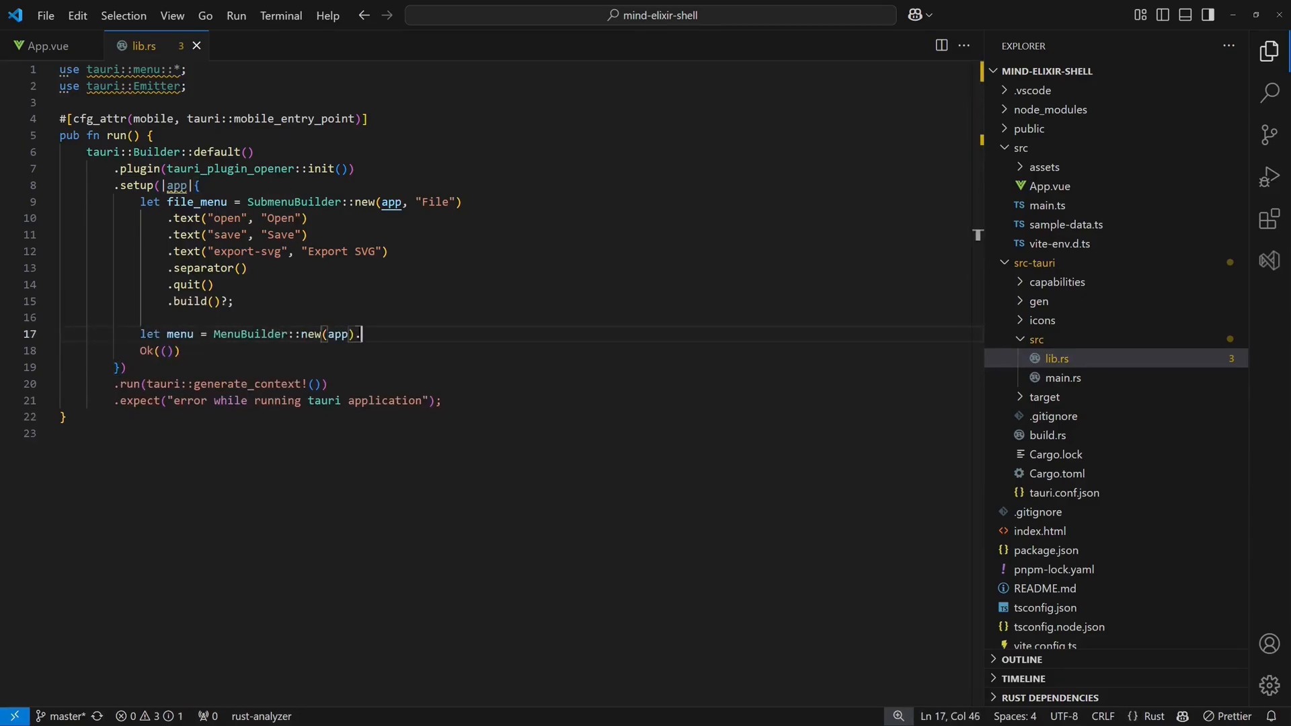
{"action": "type", "text": ".item(&file_menu).build()?;"}
{"action": "type", "text": "app.on_menu_event(move |app, event| {"}
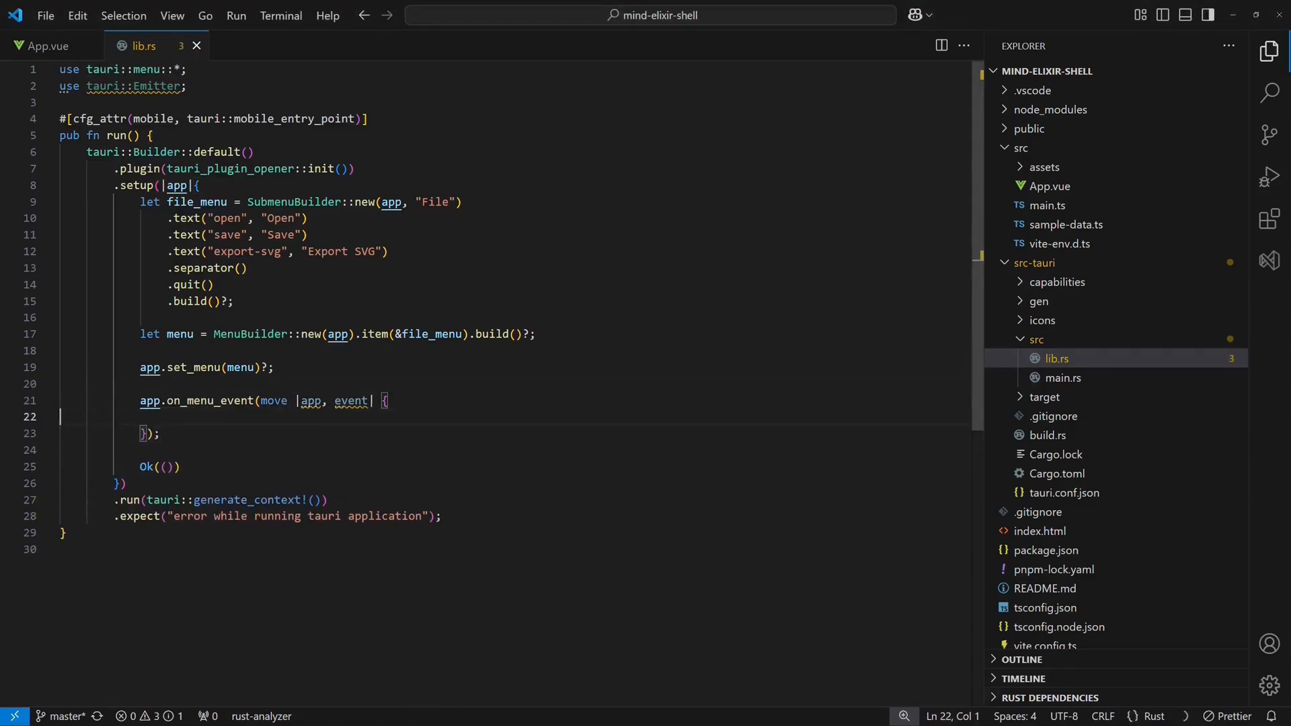
{"action": "type", "text": "if event.id() == \"open\" {"}
{"action": "type", "text": "pnpm tauri add "}
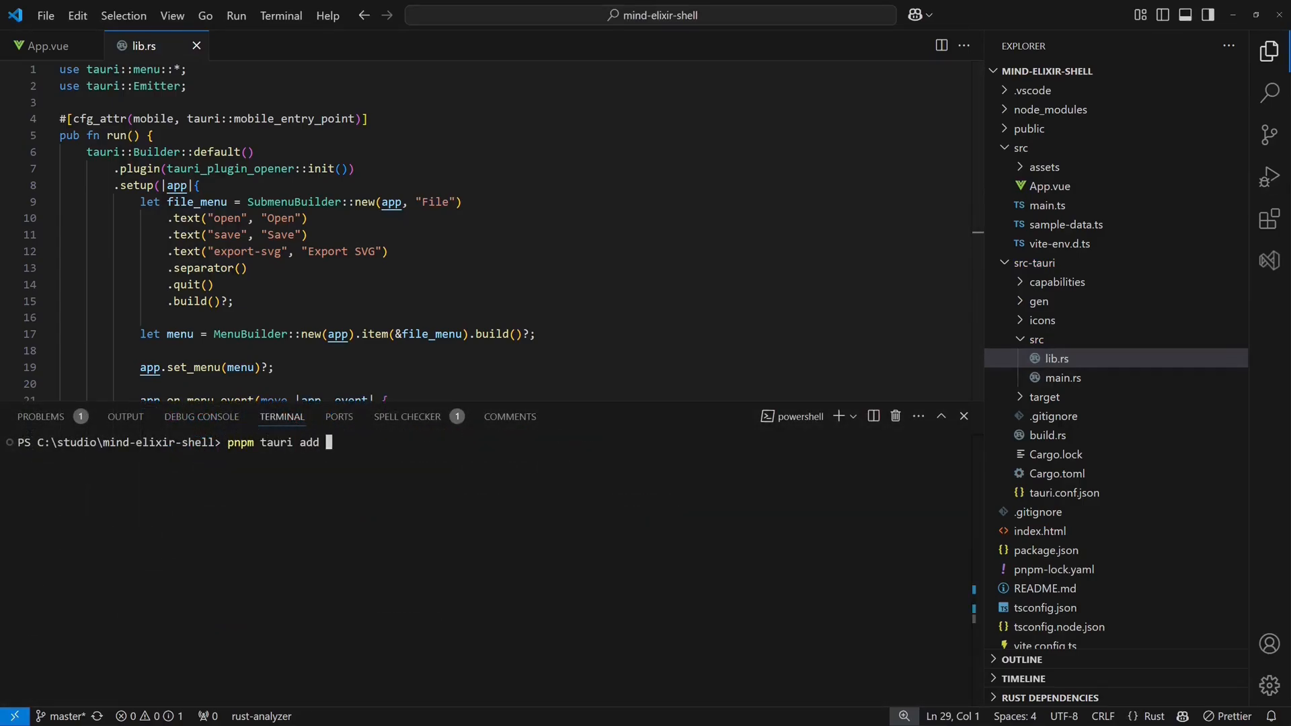
Step: Add the Tauri dialog and fs plugins with pnpm tauri add, then return to App.vue
{"action": "type", "text": "dialog"}
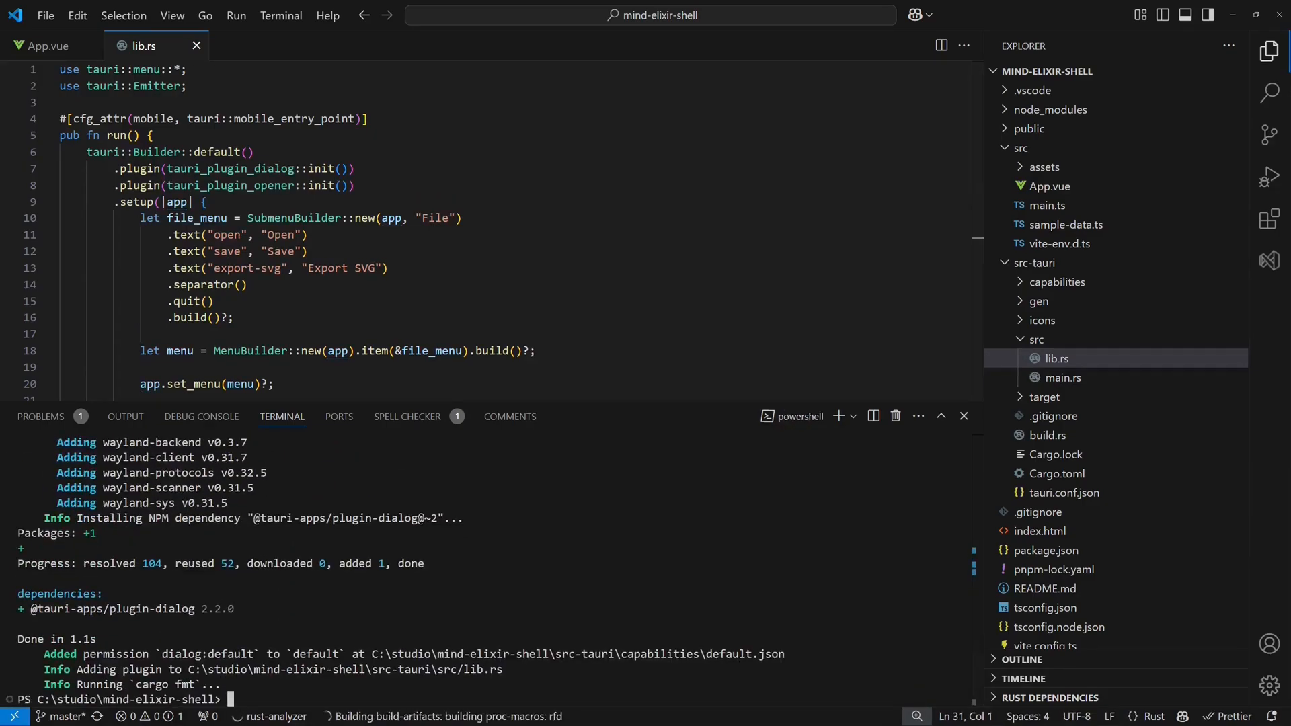
{"action": "type", "text": "pnpm tauri add fs"}
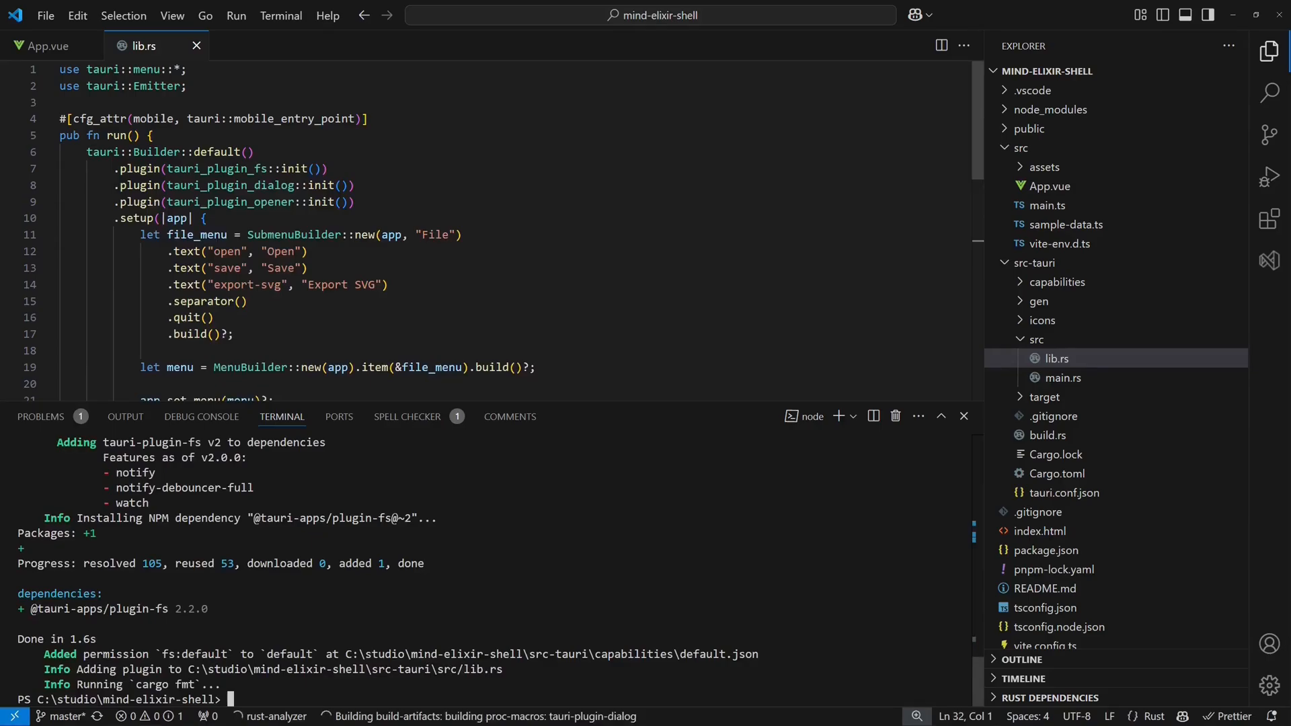
{"action": "left_click", "coordinate": [50, 46]}
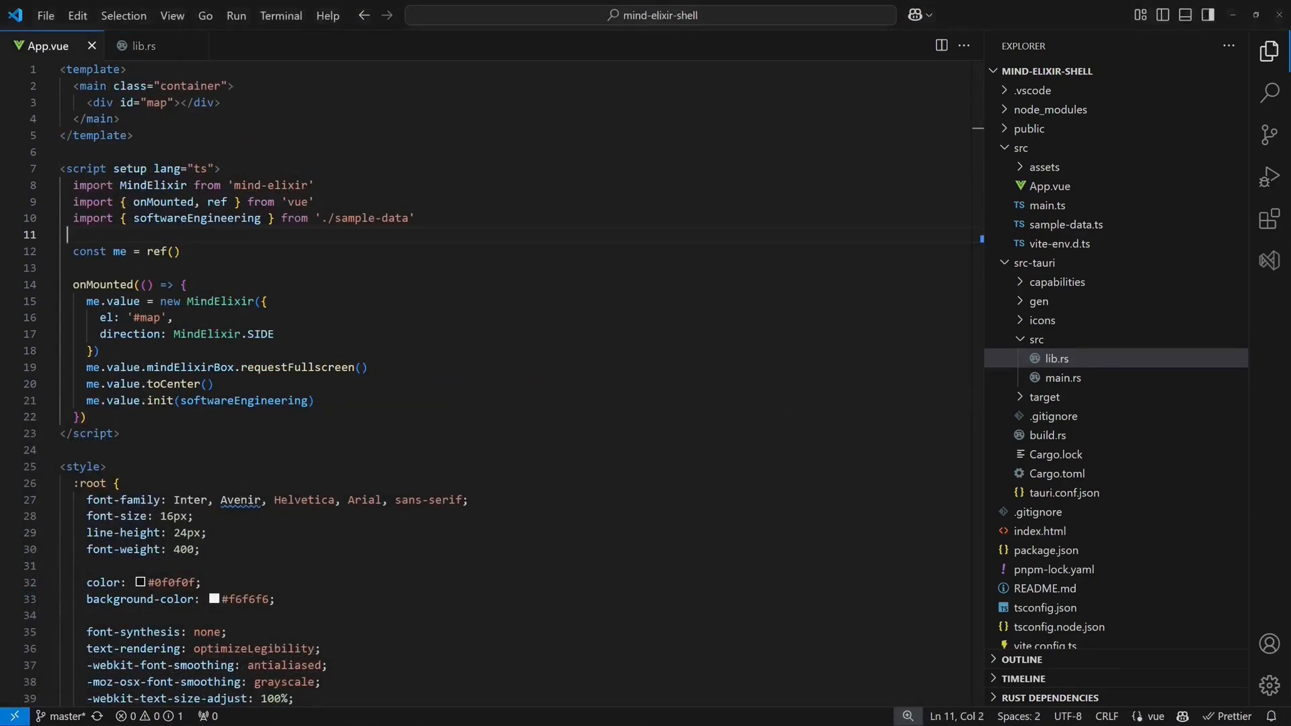
Step: Import listen and write openFile reading the chosen file with readTextFile
{"action": "type", "text": "import { listen } from '@tauri-apps/api/event'"}
{"action": "type", "text": "import { open, save } from '@tauri-apps/plugin-dialog"}
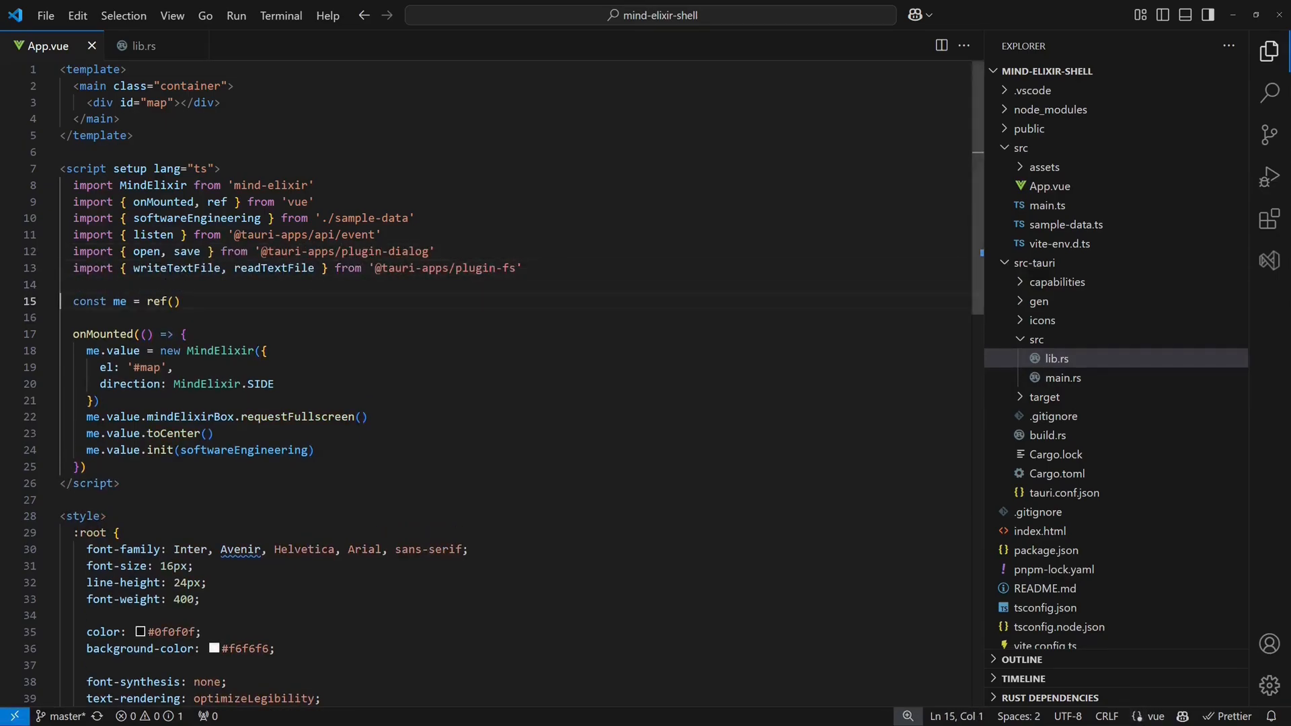
{"action": "type", "text": "const openFile = async () => {"}
{"action": "type", "text": "if(filePath"}
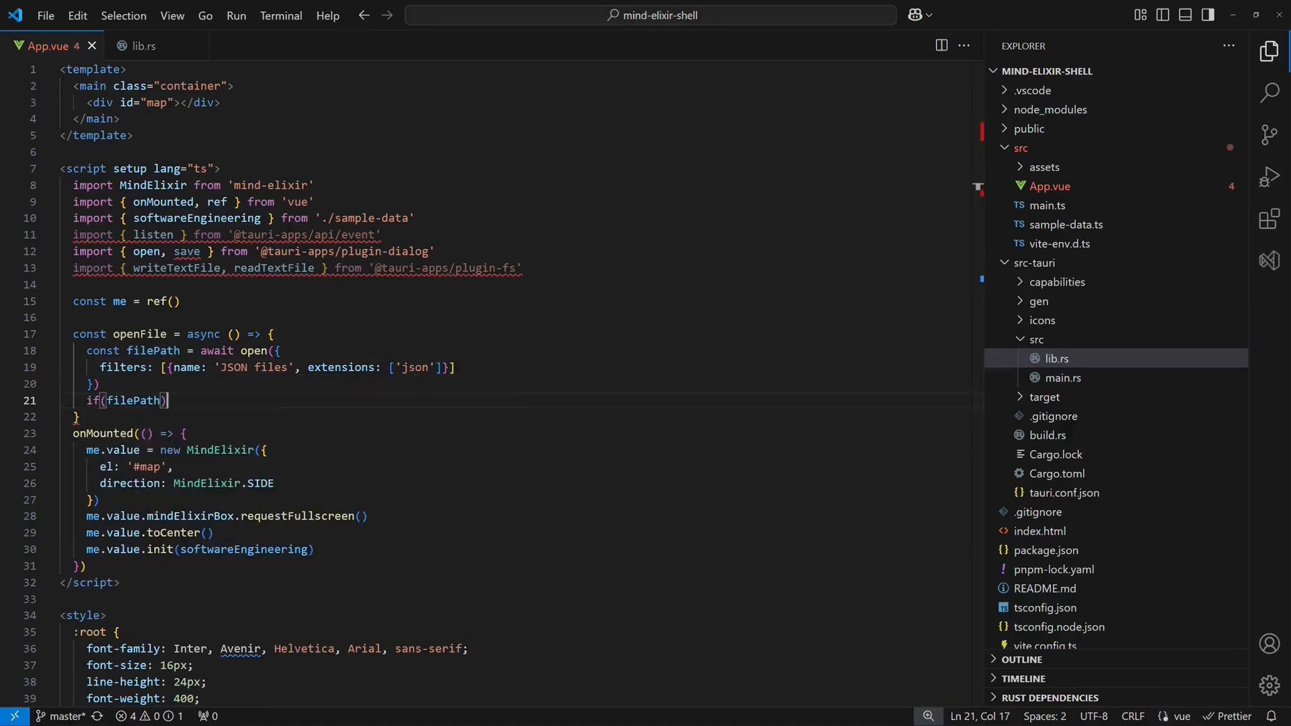
{"action": "type", "text": "const contents = await readTextFile(filePath as string"}
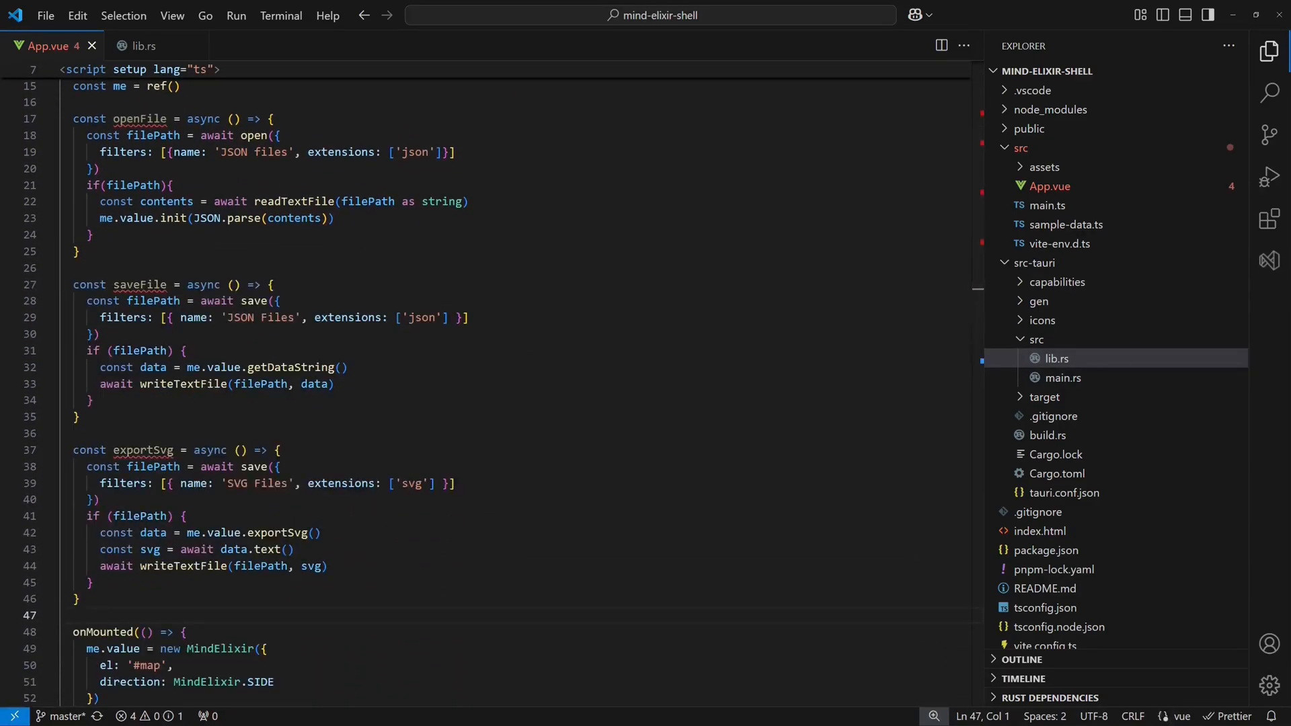
Step: Wire listen handlers for menu:open, menu:save and menu:export-svg and grant fs:allow-app-write
{"action": "scroll", "scroll_direction": "down", "scroll_amount": 3}
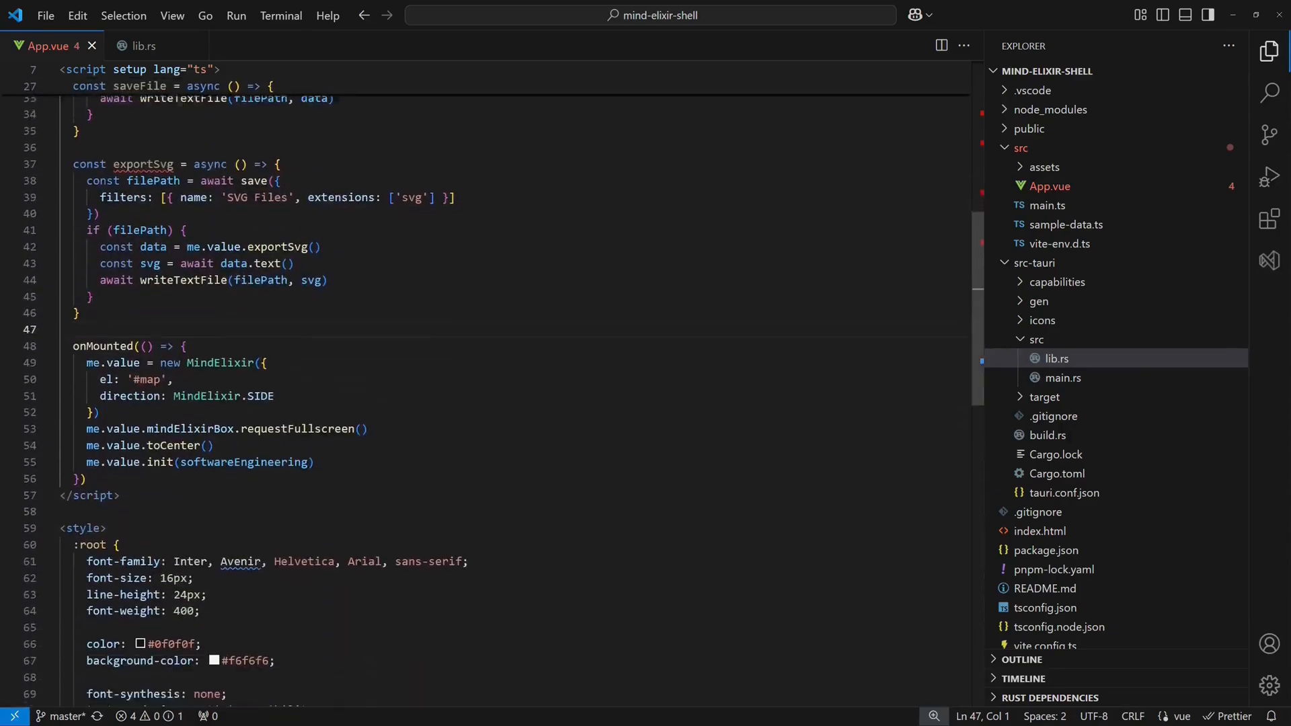
{"action": "type", "text": "listen('menu:open', openFile"}
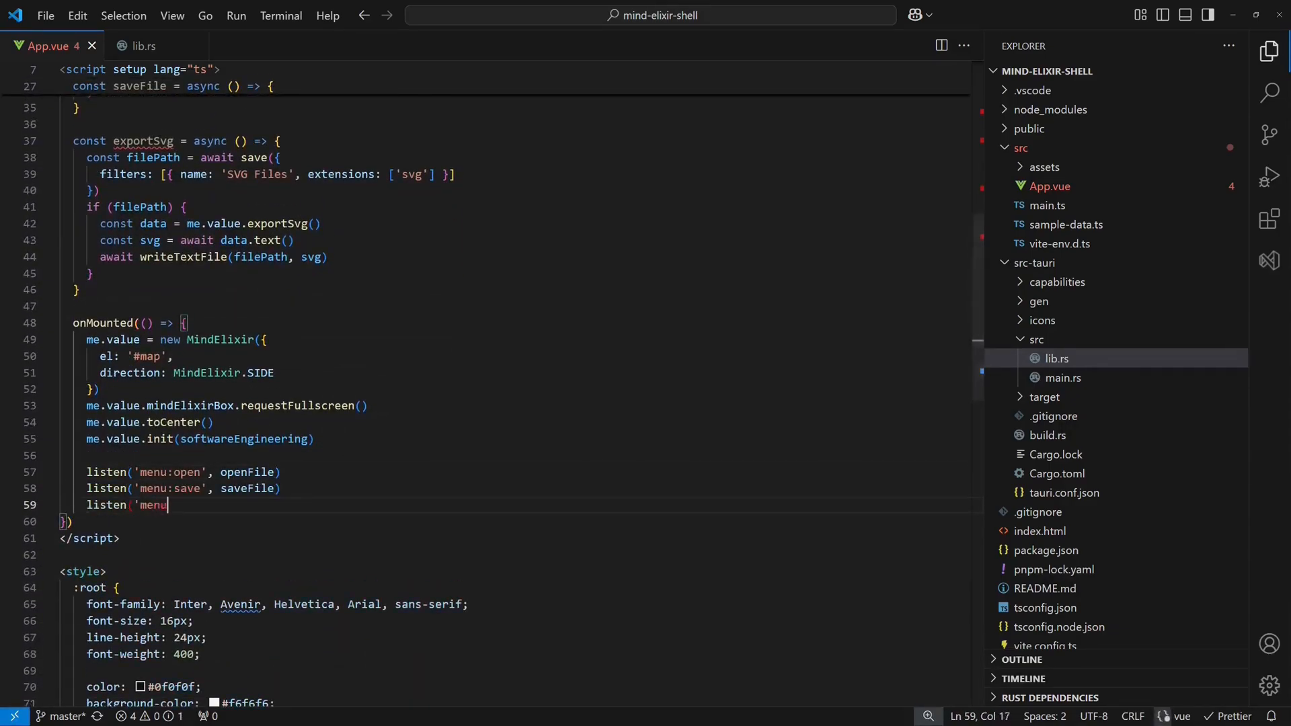
{"action": "type", "text": ":export-svg', exportSvg)"}
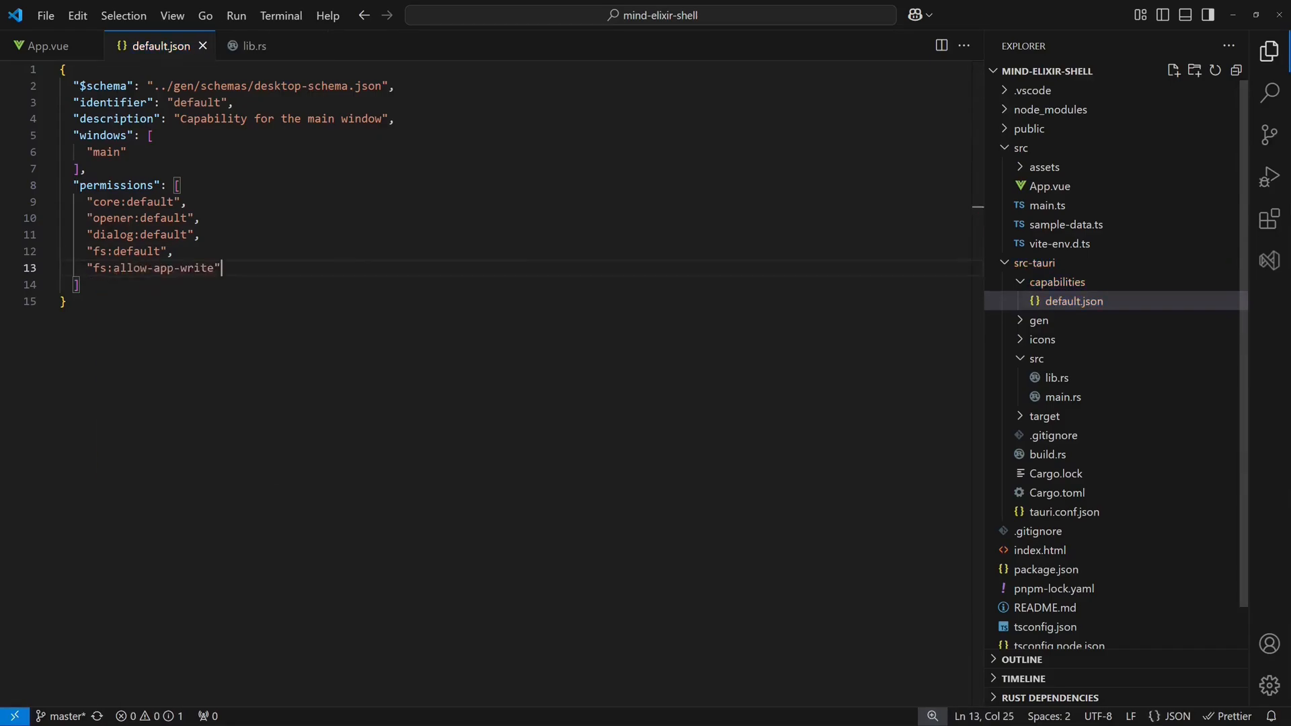
{"action": "left_click", "coordinate": [47, 46]}
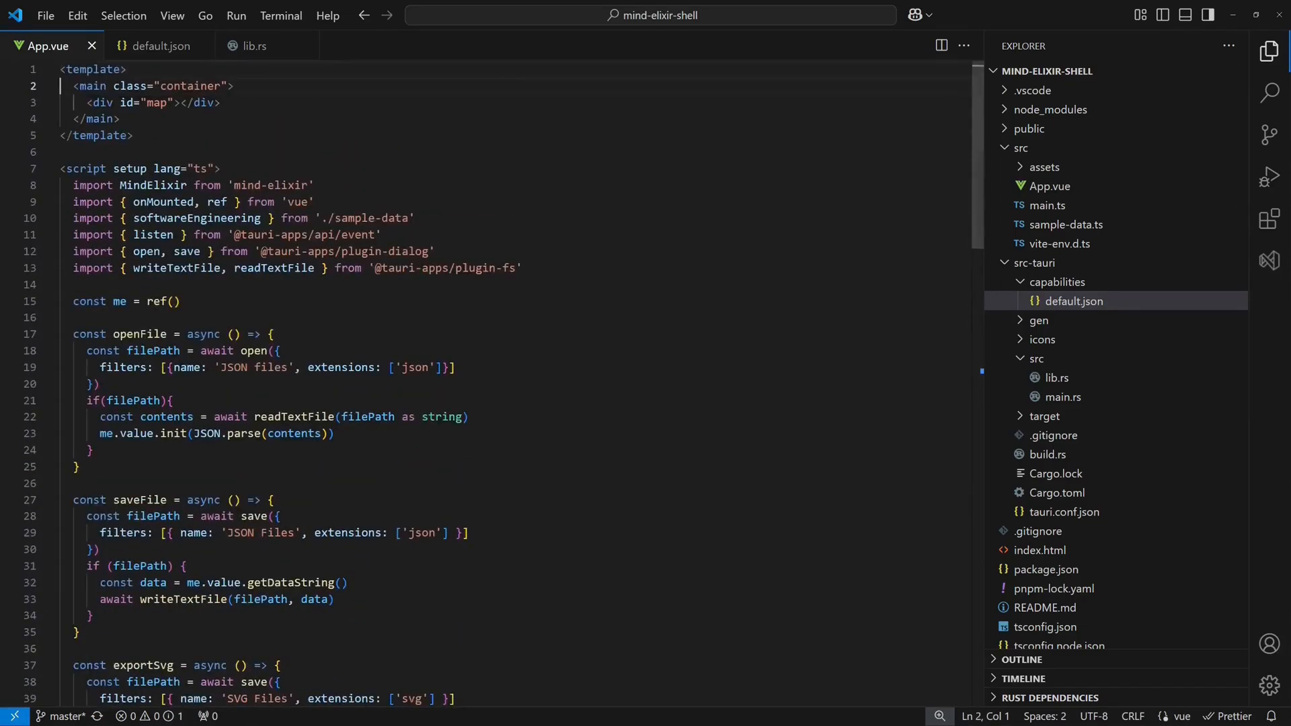
Step: Auto-save mind-elixir.json to homeDir on close, unlisten in onUnmounted, and allow fs:allow-home-write
{"action": "type", "text": "onU"}
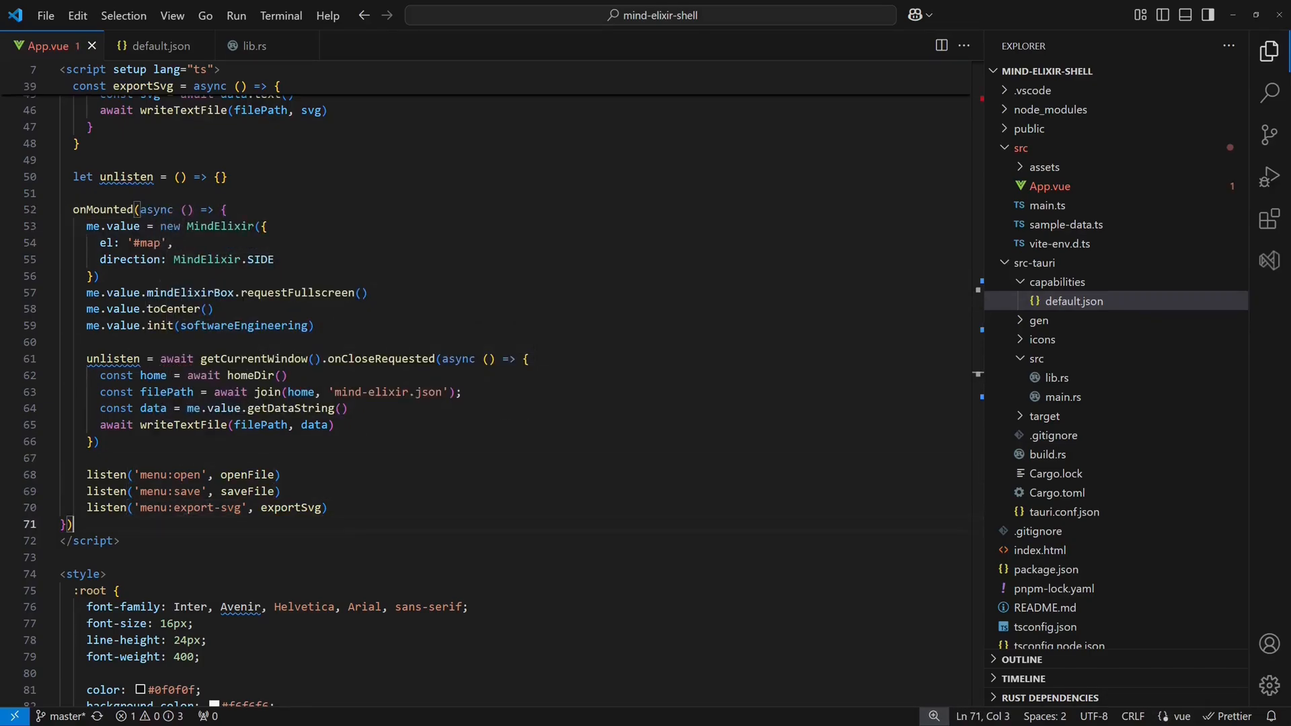
{"action": "type", "text": "onUnmounted(() => {"}
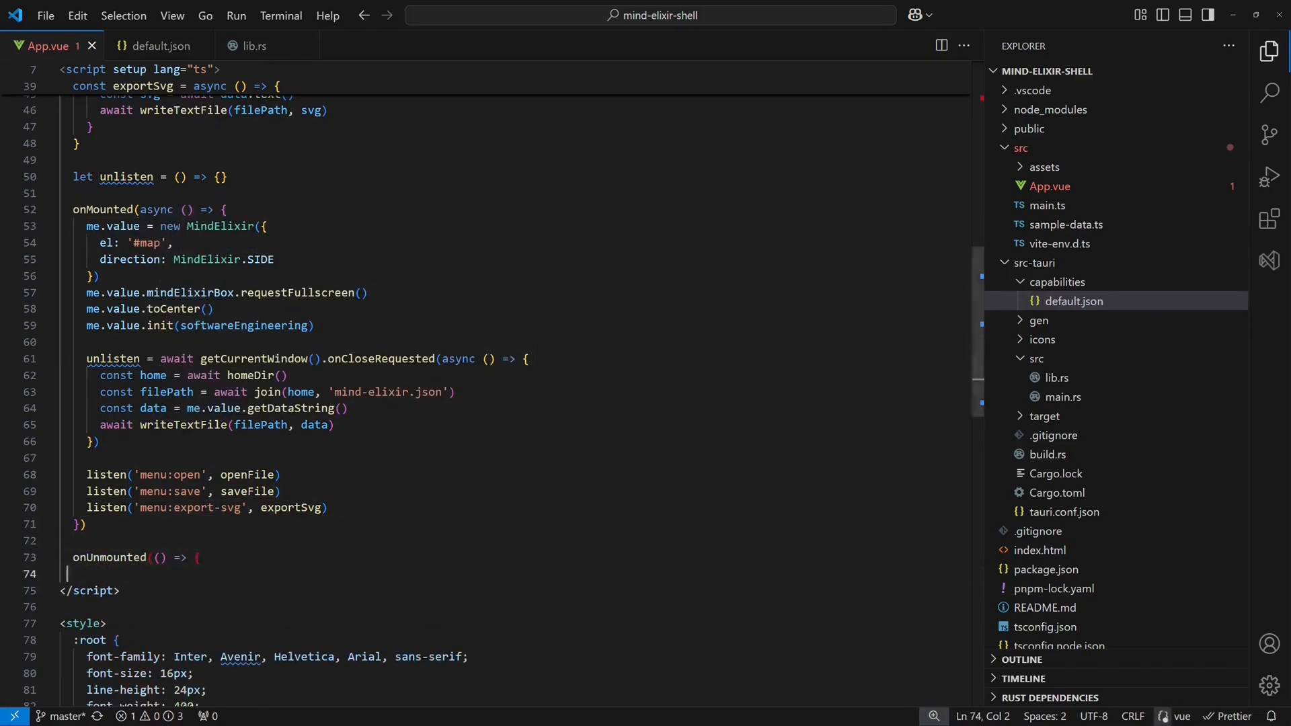
{"action": "type", "text": "unlisten()"}
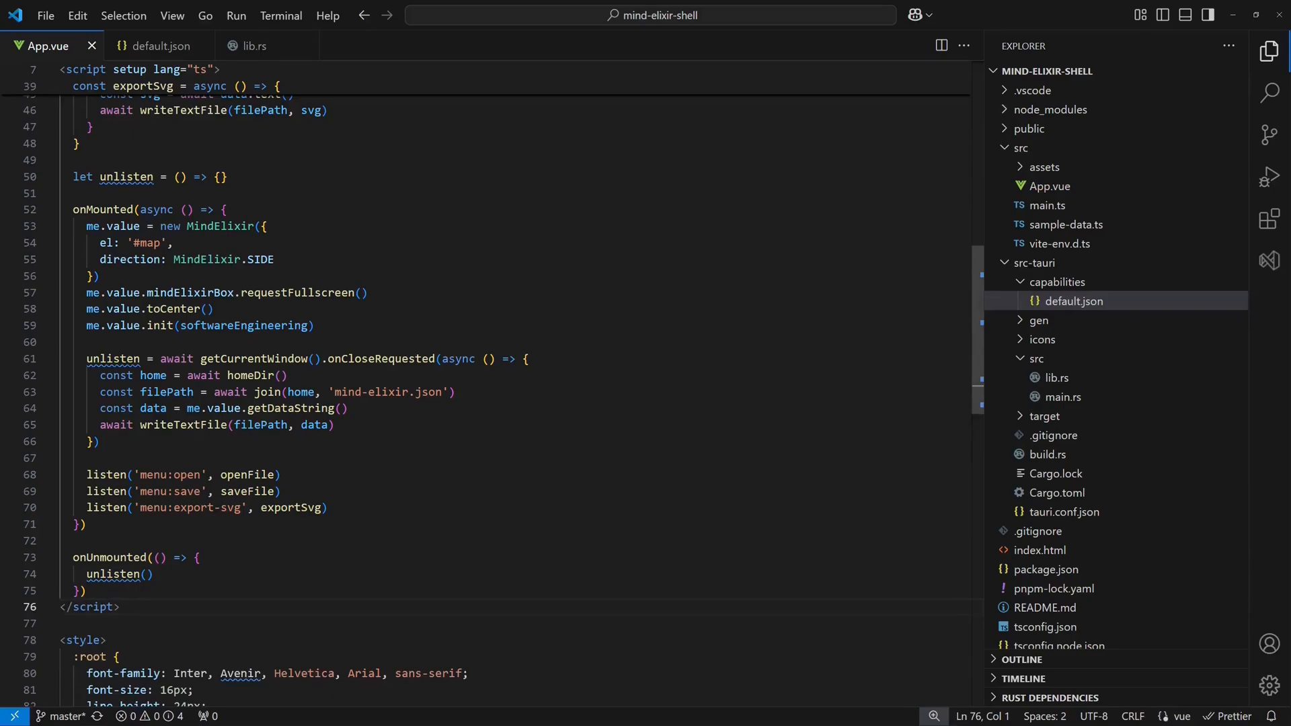
{"action": "left_click", "coordinate": [161, 46]}
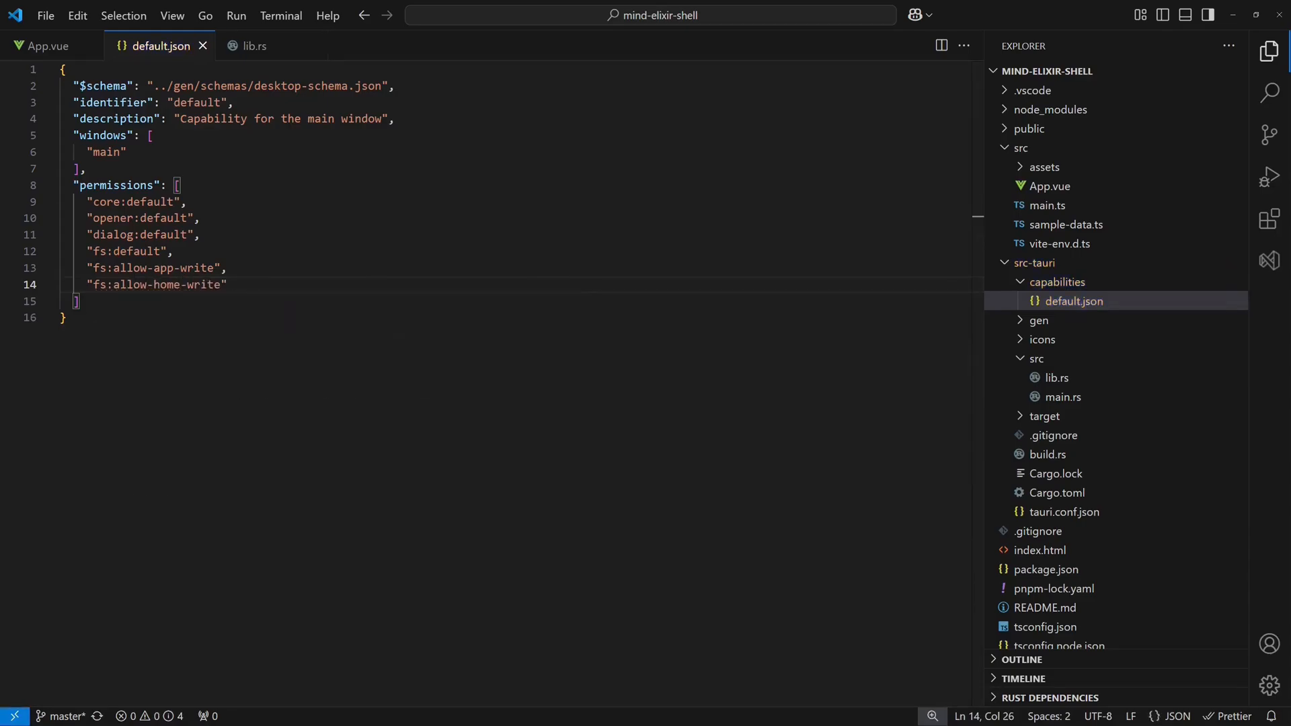
Step: Add the core:window:allow-destroy permission to default.json and open a terminal
{"action": "type", "text": "\"core:window:allow-destroy\""}
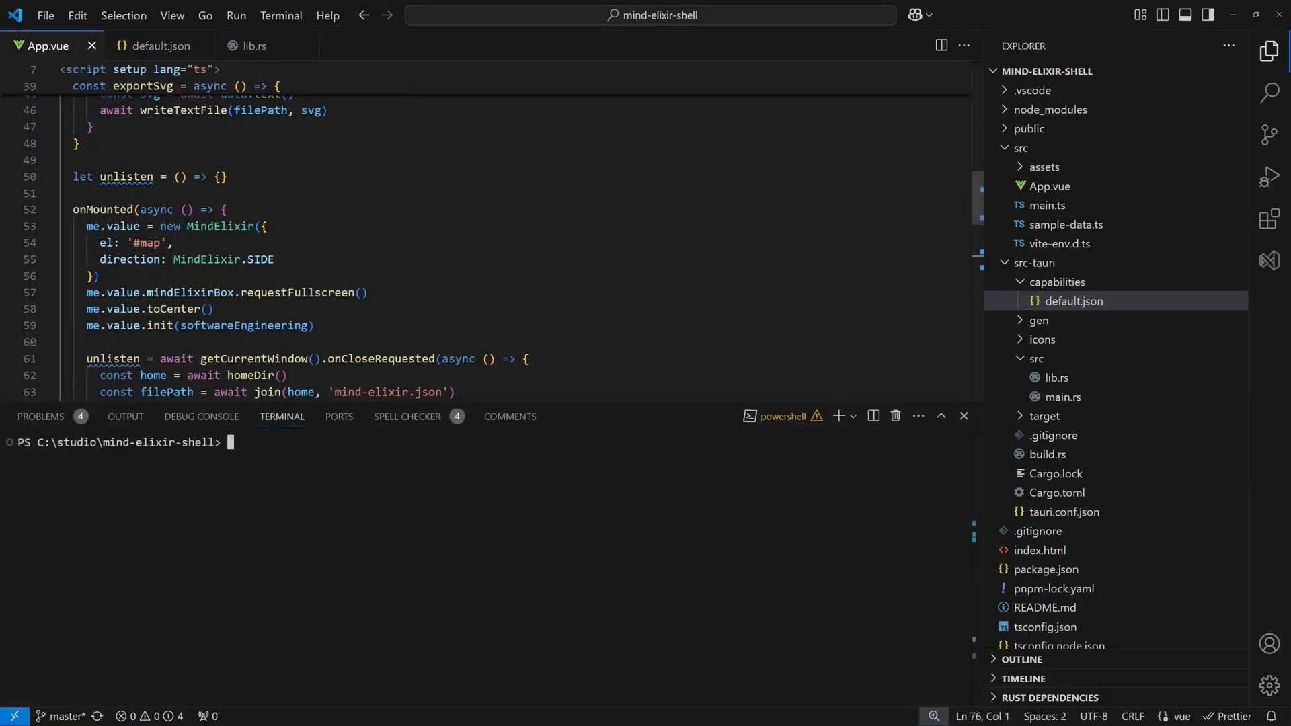
Step: Build the release with pnpm run tauri build, copy mind-elixir-shell.exe up and launch it
{"action": "type", "text": "pnpm run tauri build"}
{"action": "type", "text": "copy"}
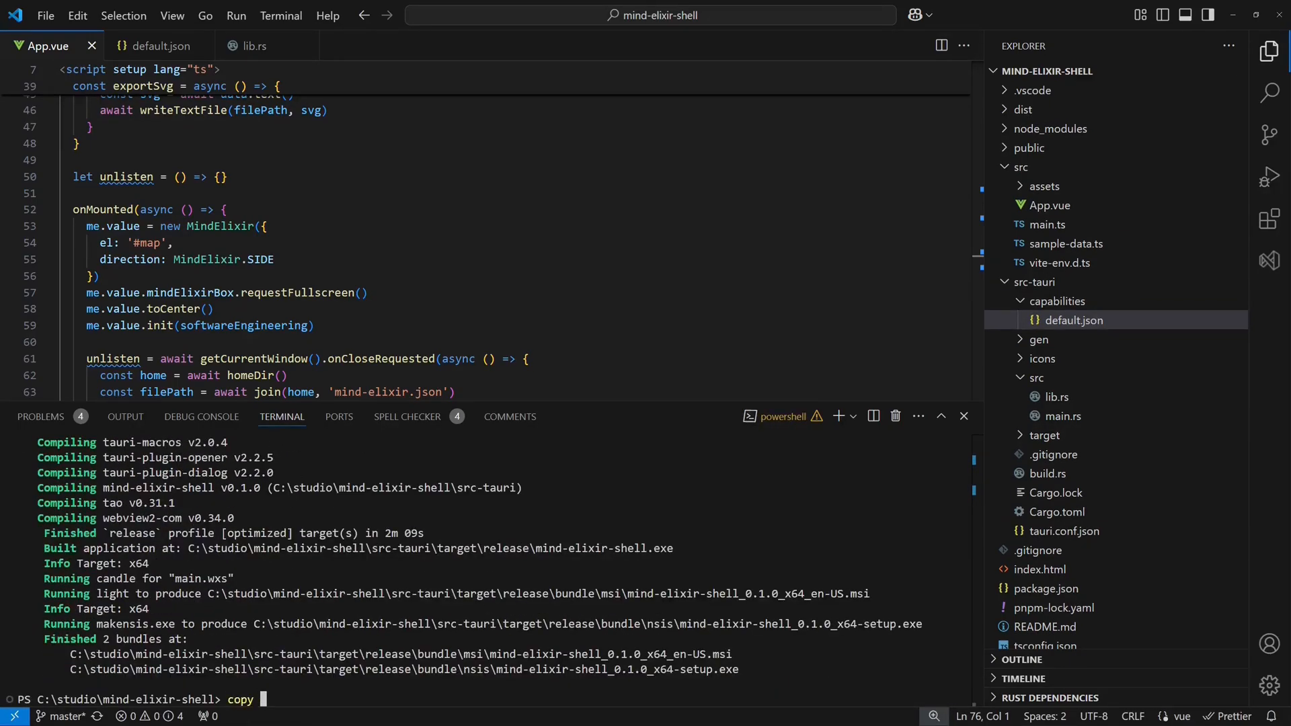
{"action": "type", "text": ".\\src-tauri\\target\\release\\mind-elixir-shell.exe .."}
{"action": "type", "text": ".\\mind-elixir-shell.exe"}
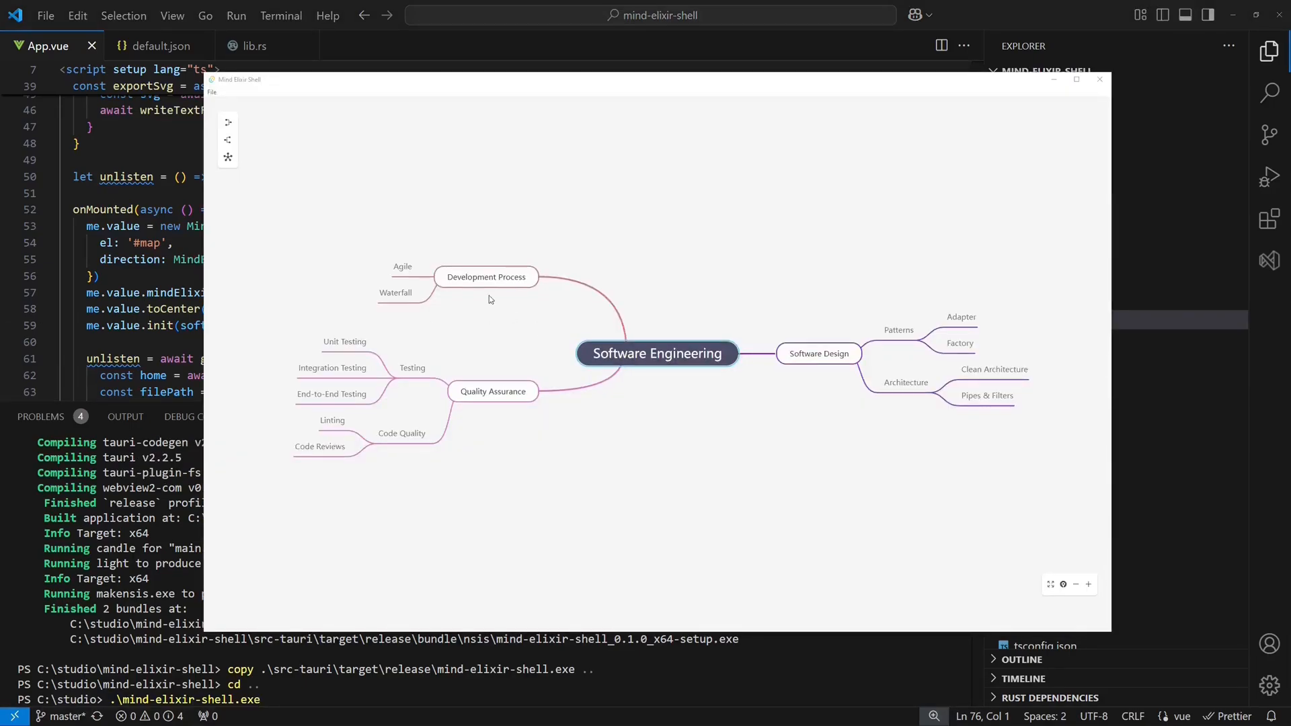
Step: Remove the Development Process node and save the map as sample.json via File > Save
{"action": "right_click", "coordinate": [486, 277]}
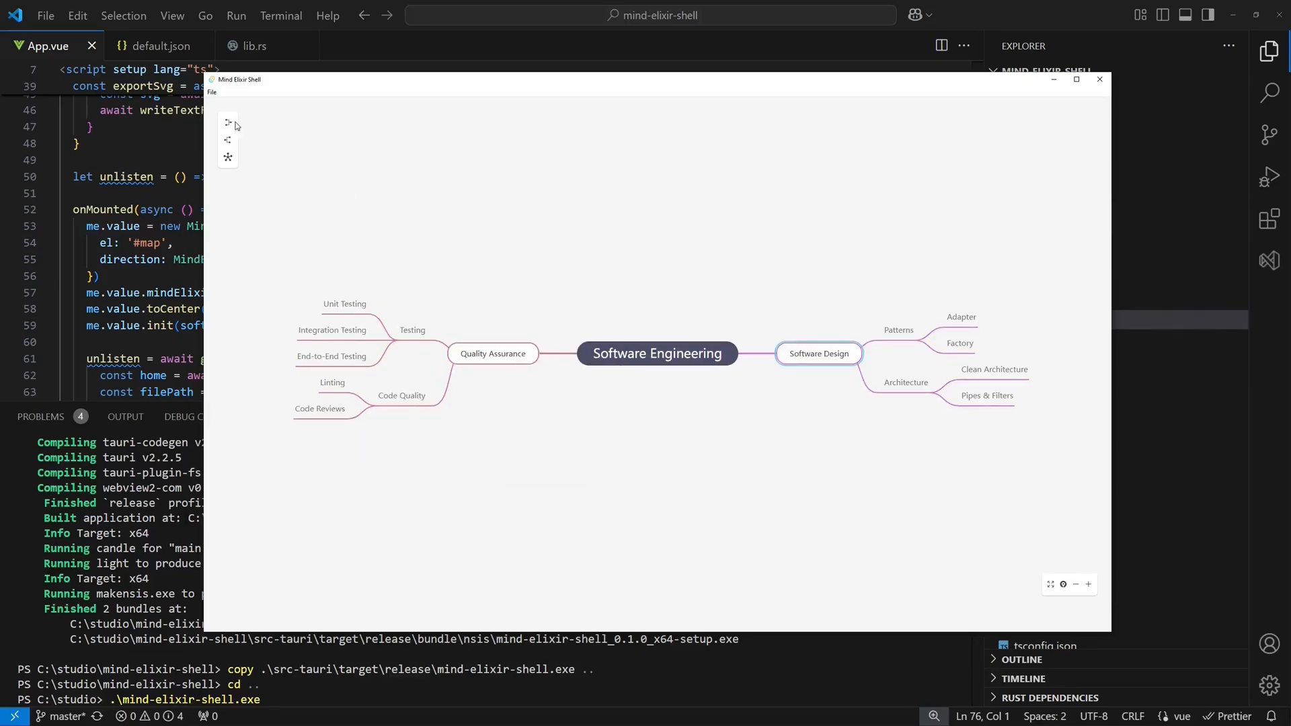
{"action": "left_click", "coordinate": [211, 91]}
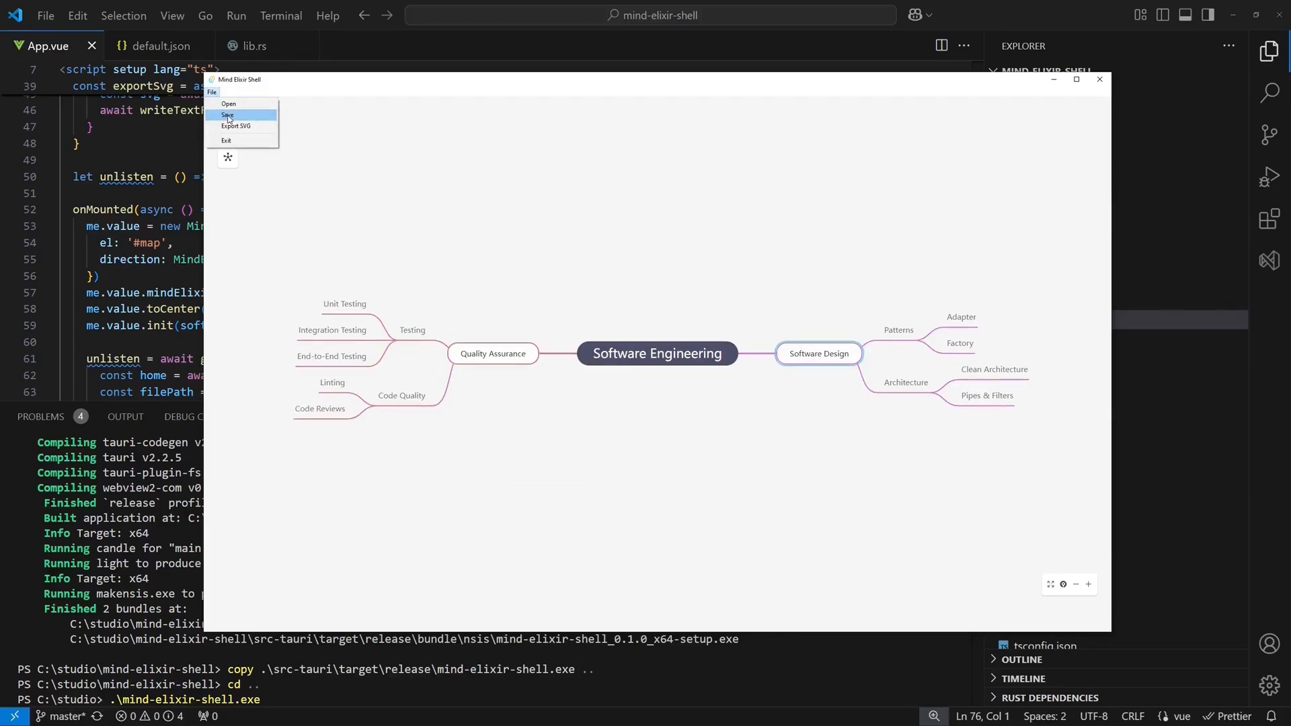
{"action": "left_click", "coordinate": [227, 116]}
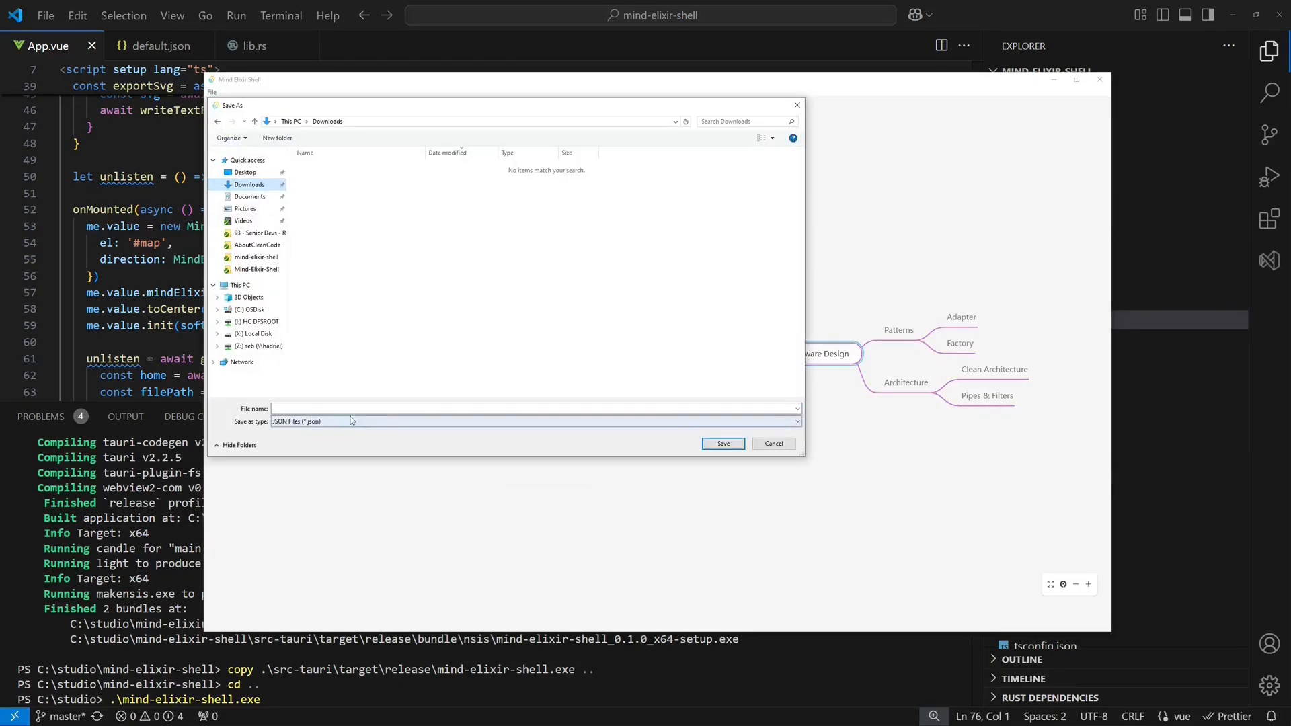
{"action": "type", "text": "sample.json"}
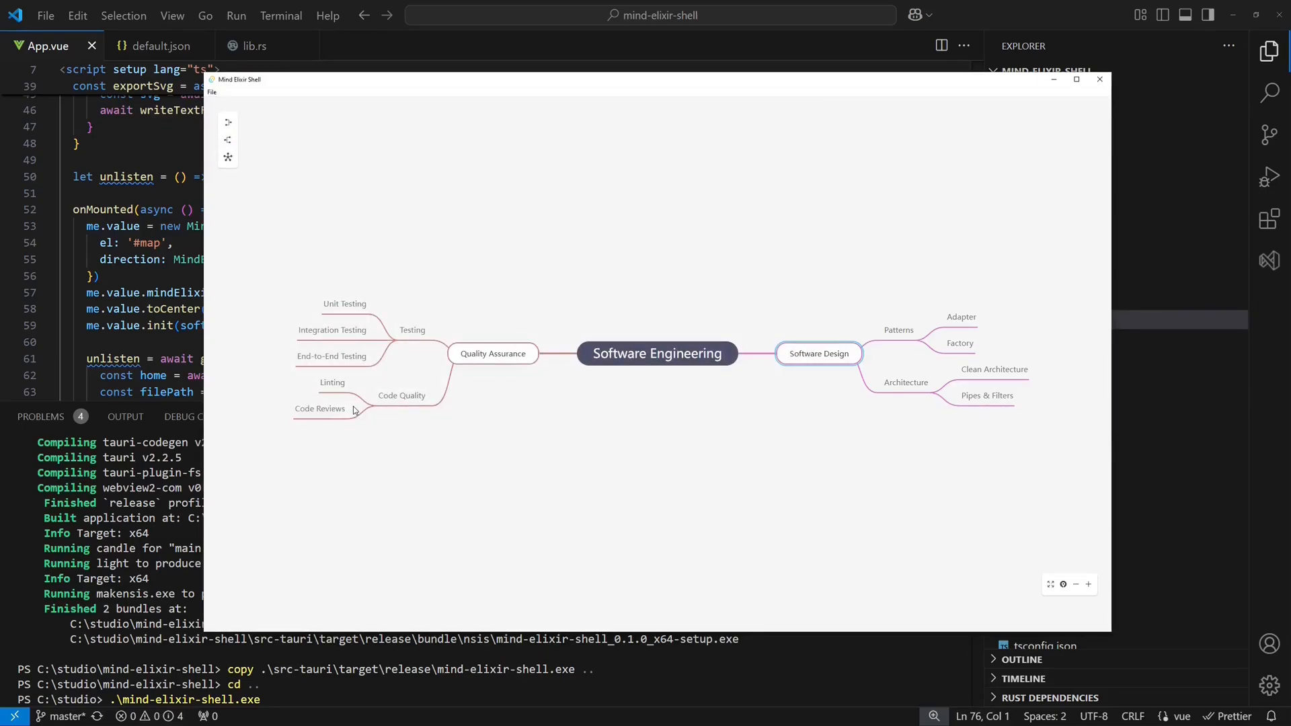
Step: Remove the Quality Assurance branch and use File > Open to browse for a saved map
{"action": "right_click", "coordinate": [492, 354]}
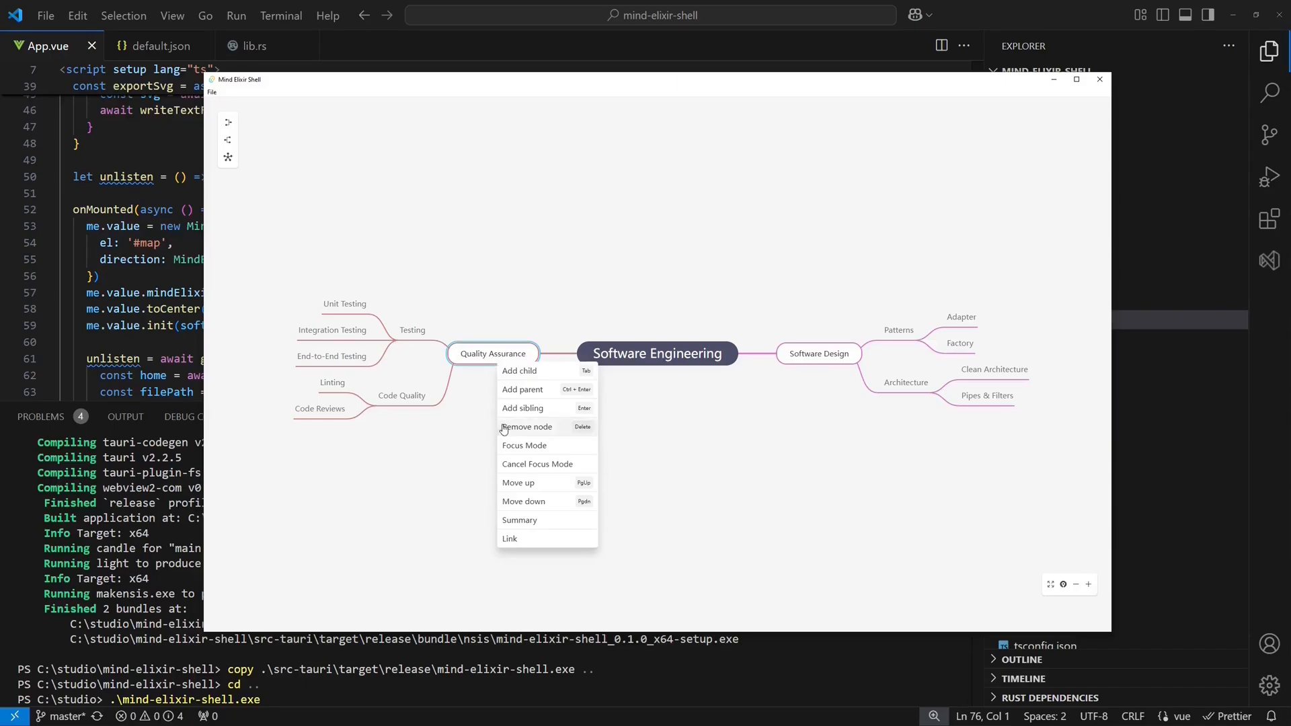
{"action": "left_click", "coordinate": [526, 426]}
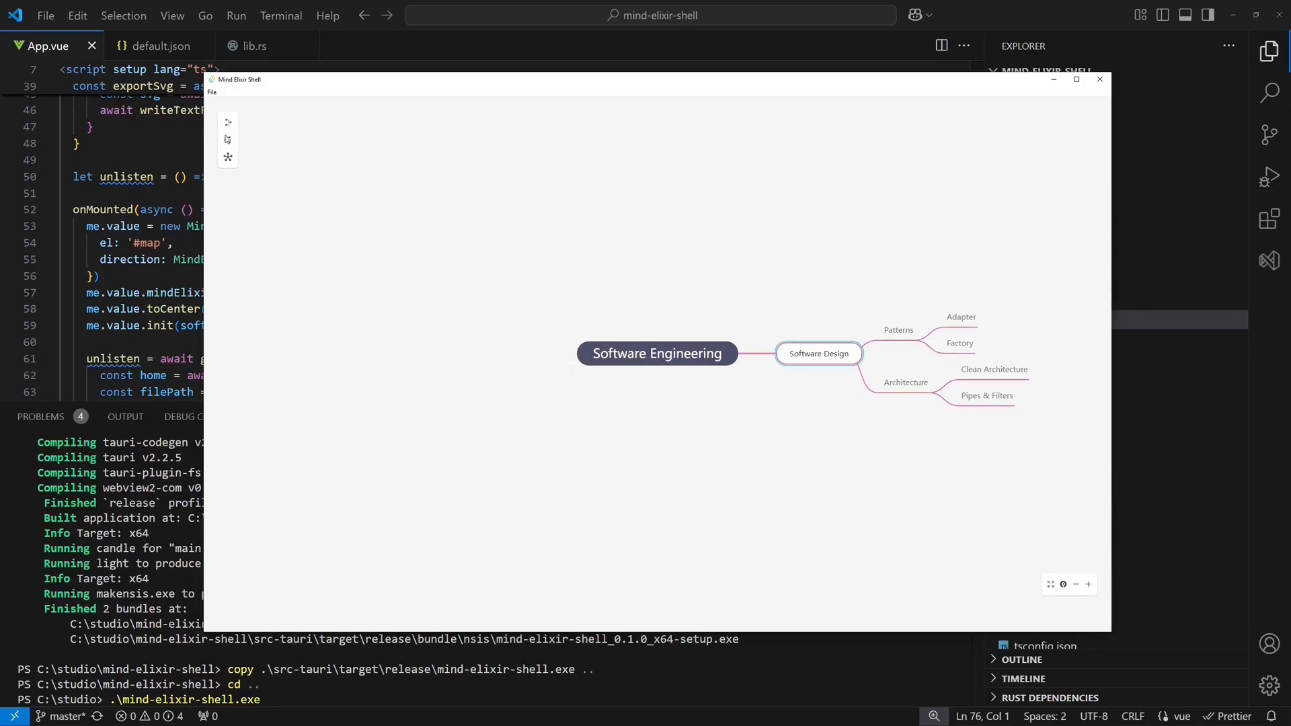
{"action": "left_click", "coordinate": [211, 91]}
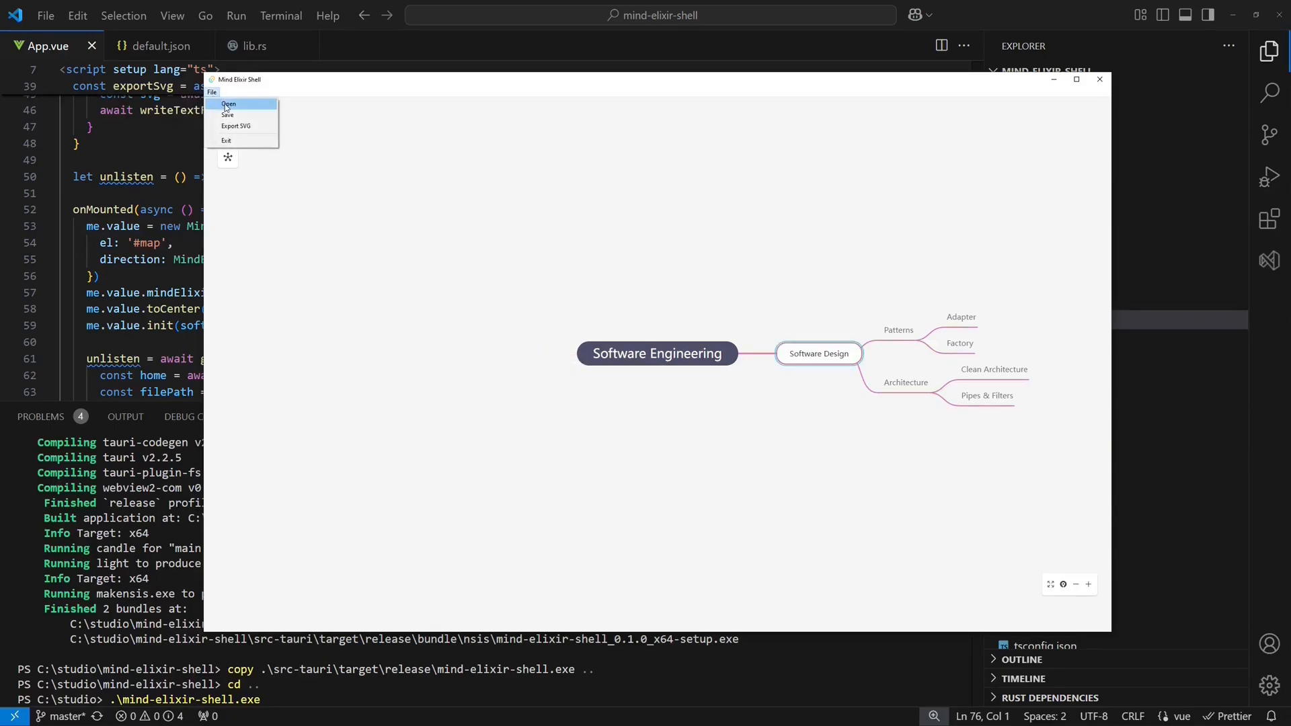
{"action": "left_click", "coordinate": [229, 103]}
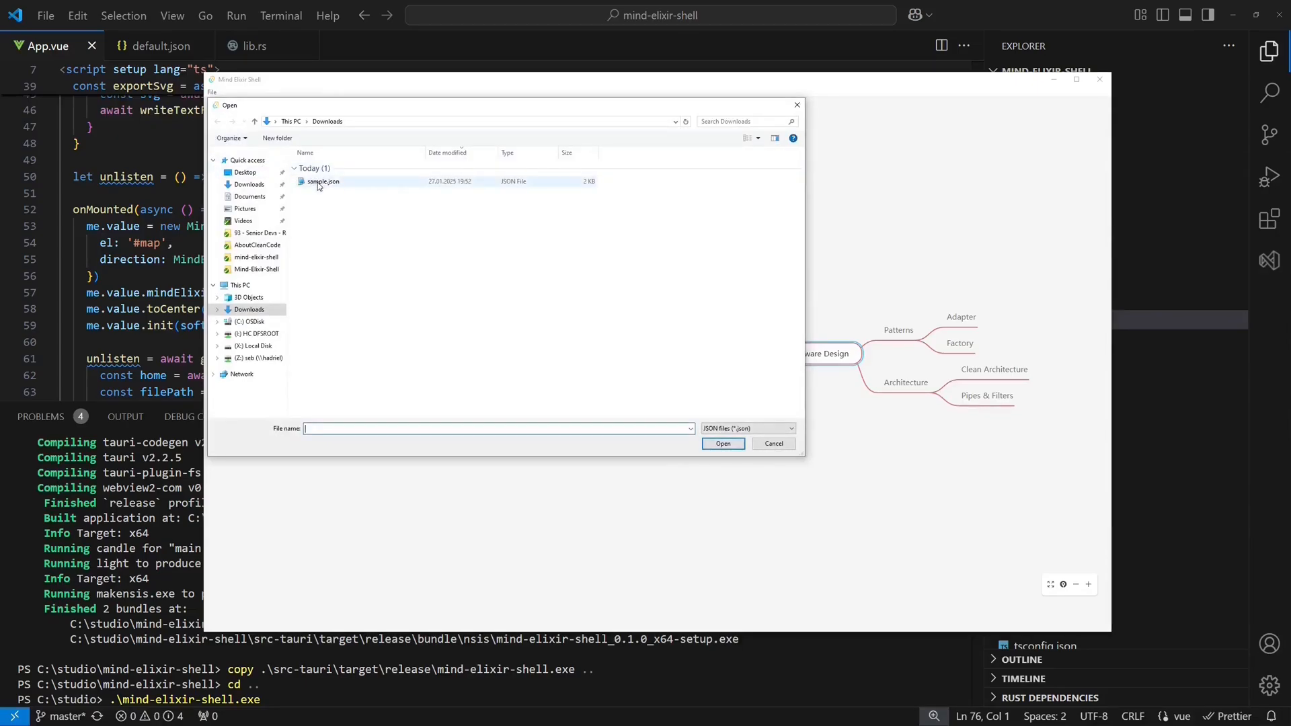